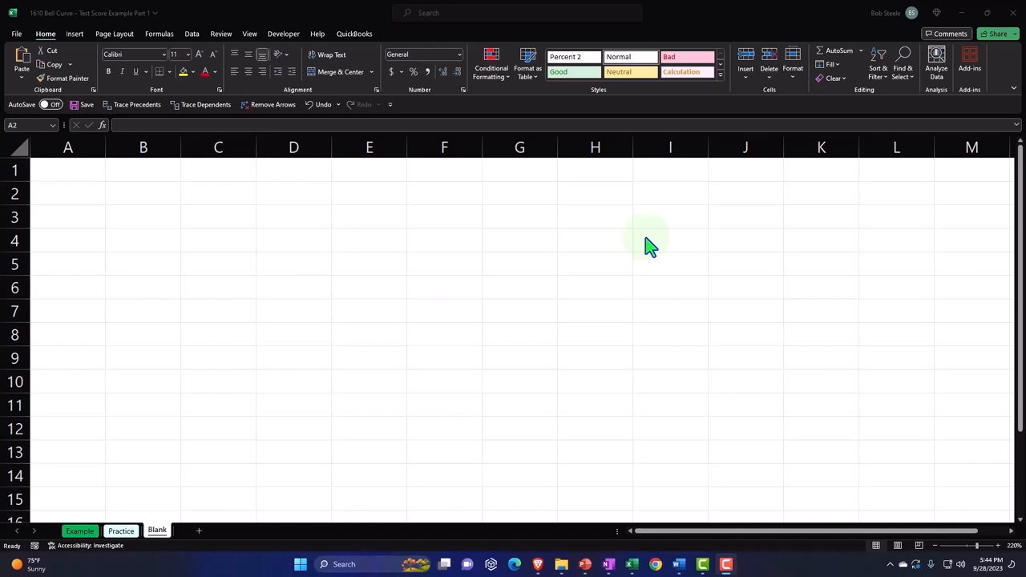
pyautogui.moveTo(645, 250)
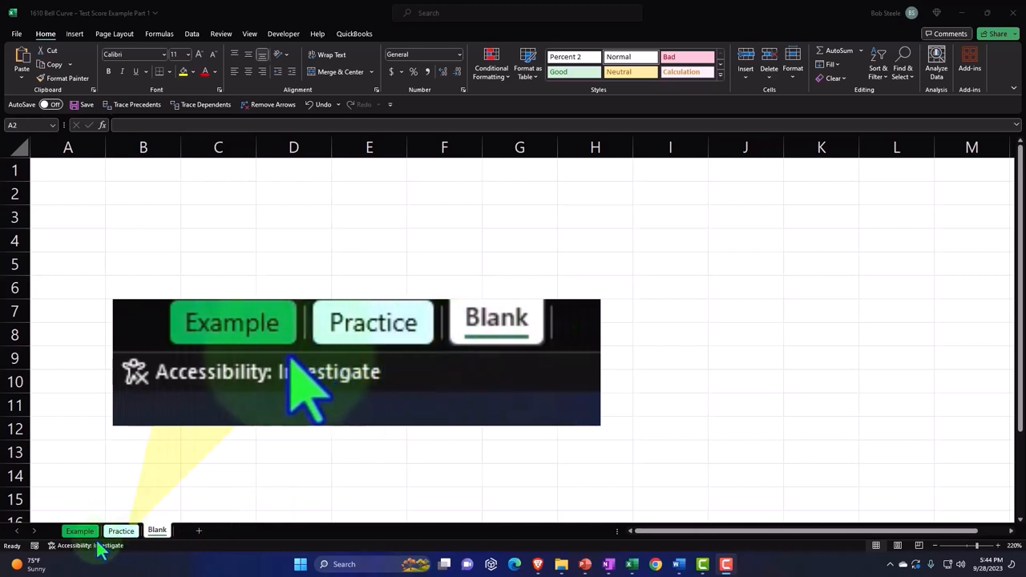
pyautogui.moveTo(365, 381)
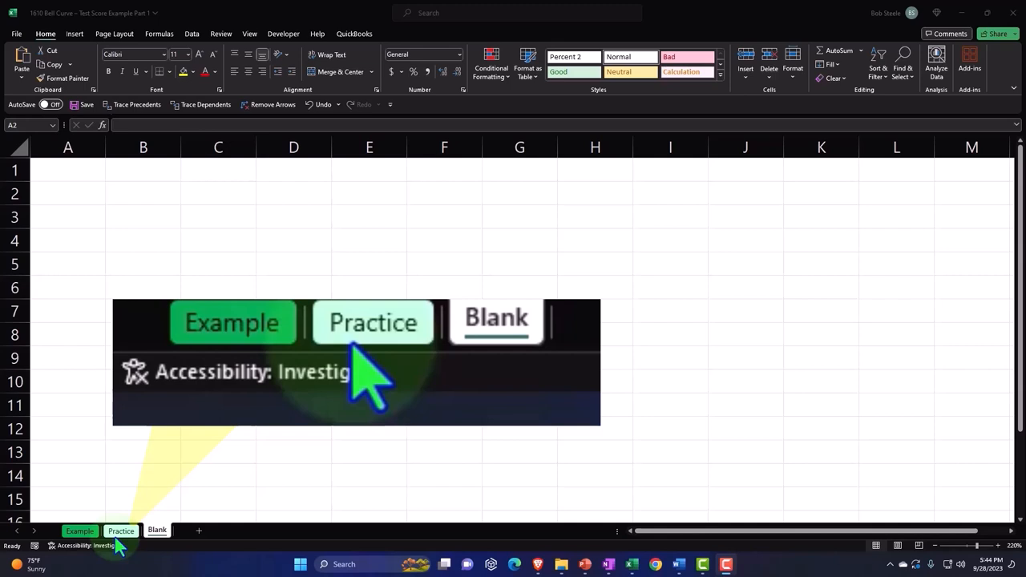
pyautogui.moveTo(473, 385)
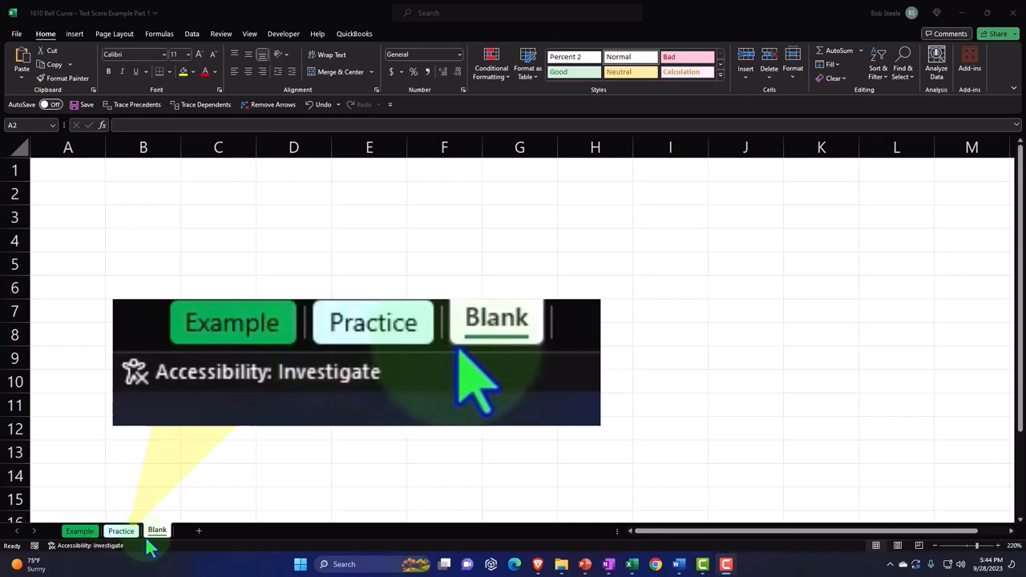
# Switch to the Example sheet and review its random scores, statistics table and charts.
pyautogui.click(157, 530)
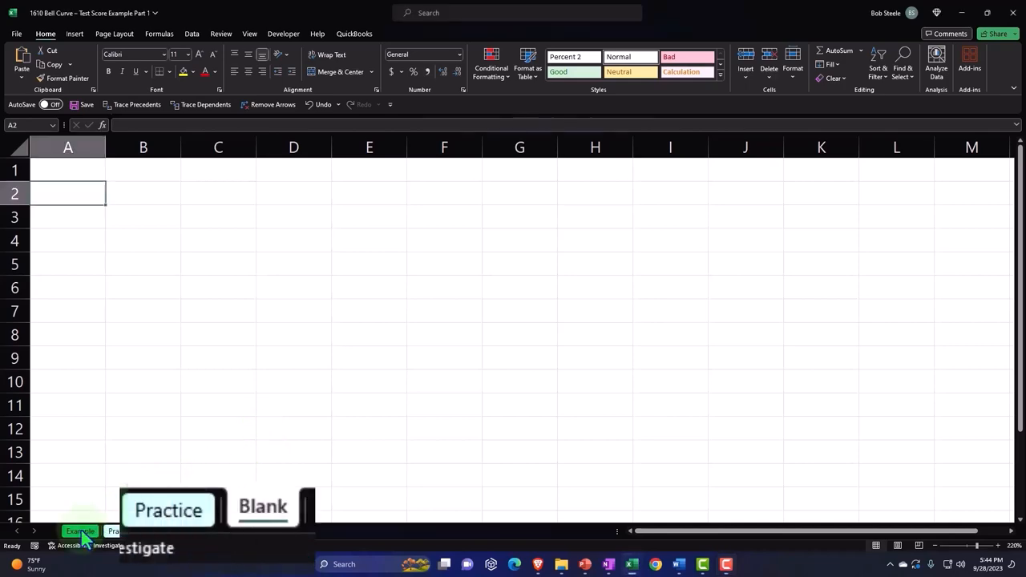
pyautogui.click(81, 531)
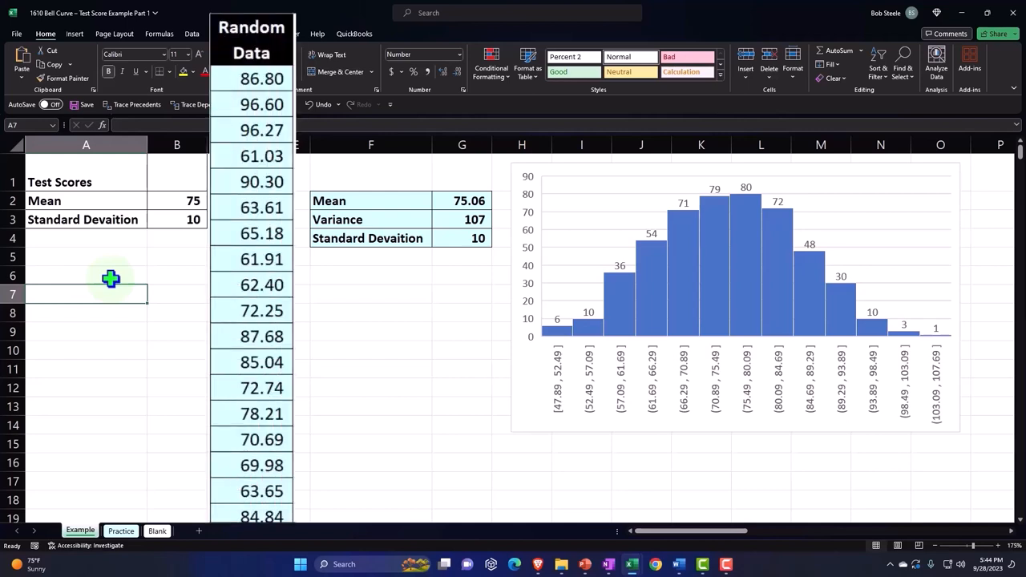
pyautogui.moveTo(130, 281)
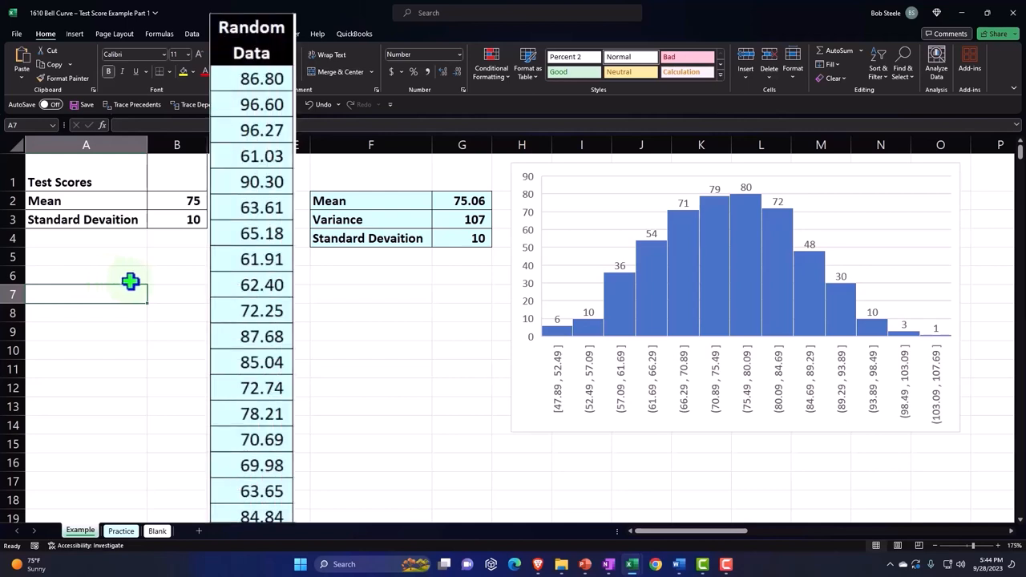
pyautogui.click(255, 181)
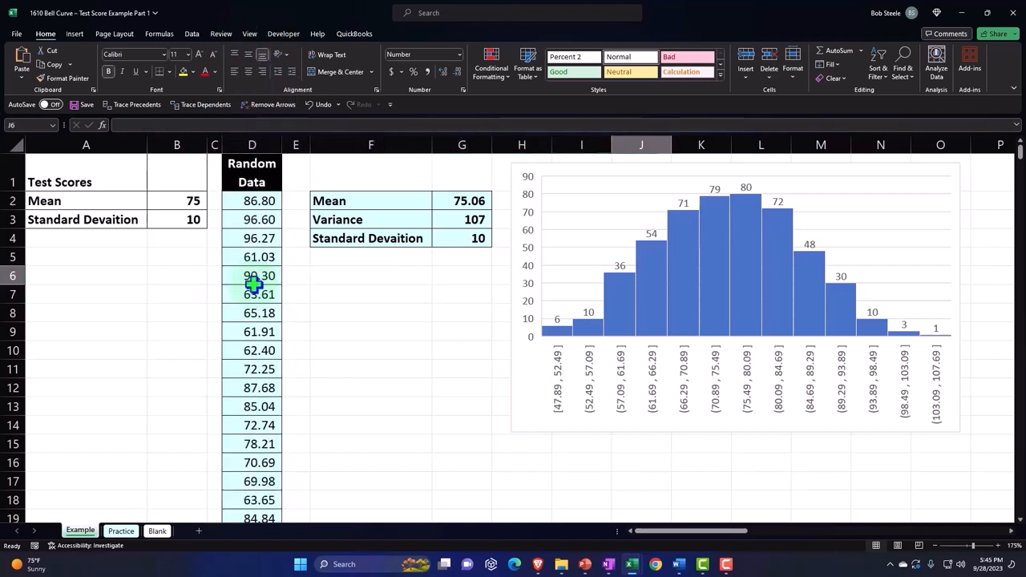
pyautogui.hscroll(3)
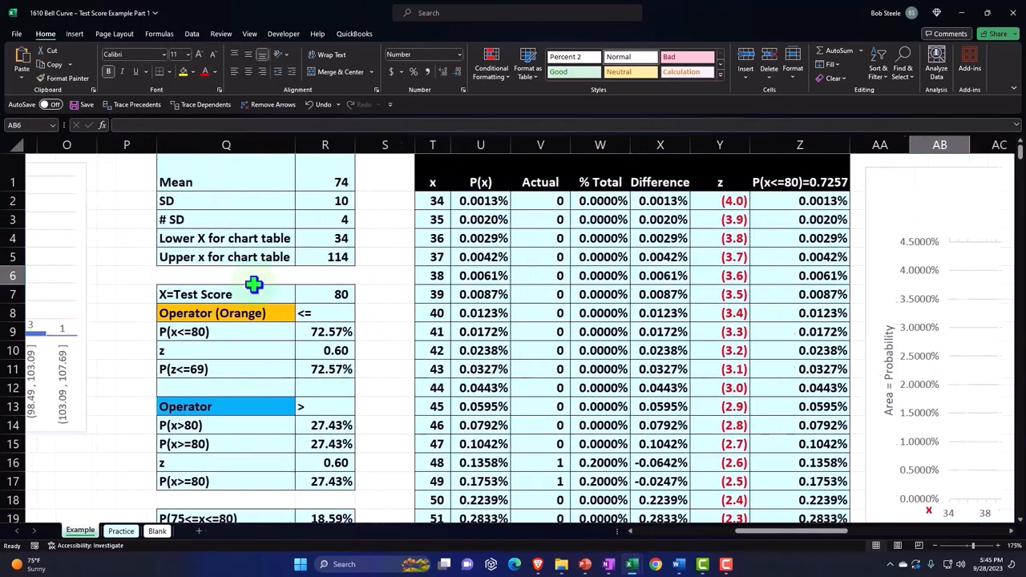
pyautogui.hscroll(3)
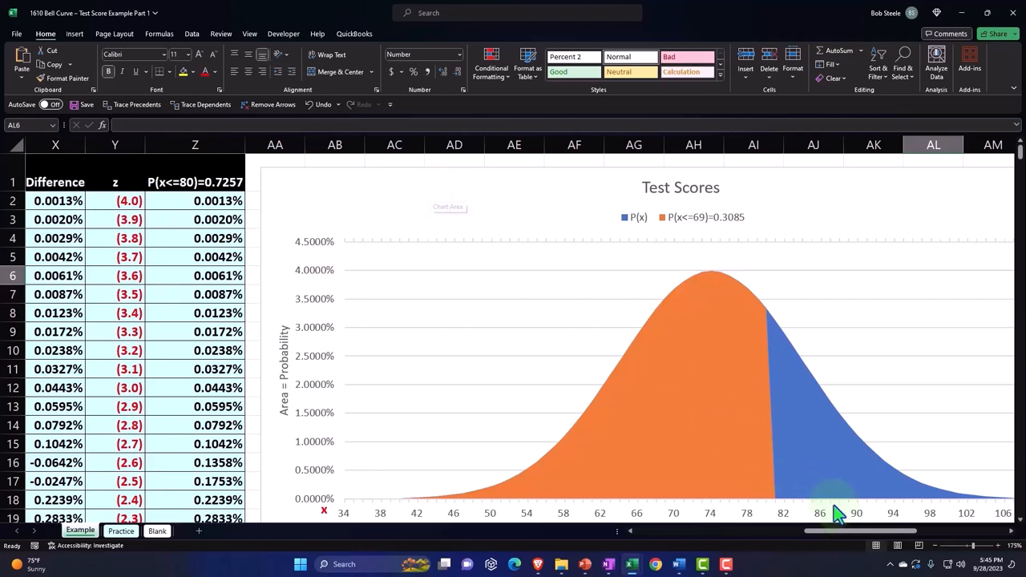
pyautogui.hscroll(-3)
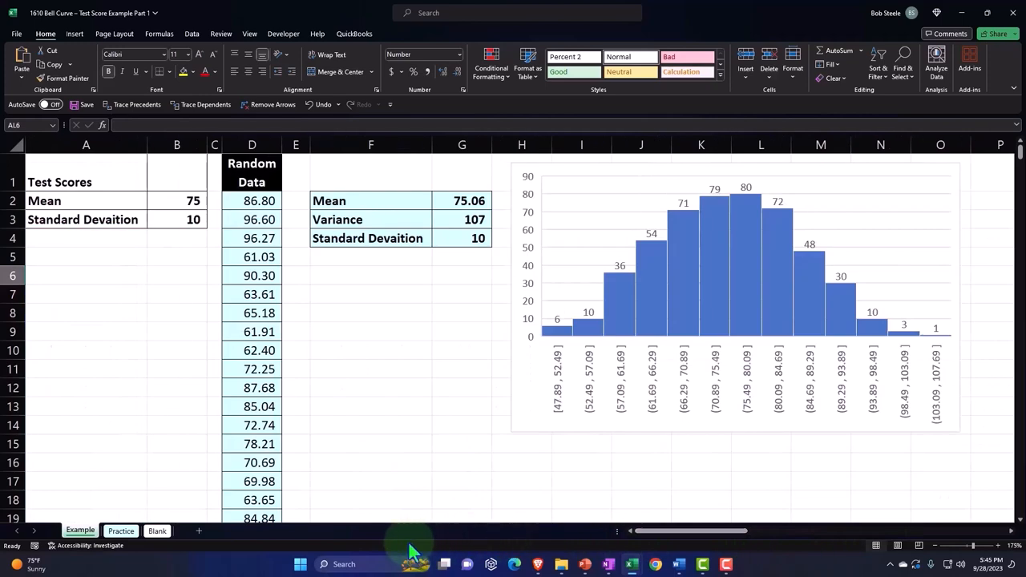
# Select all cells on the Blank sheet and apply Currency: no symbol, 0 decimals, red bracketed negatives.
pyautogui.click(157, 530)
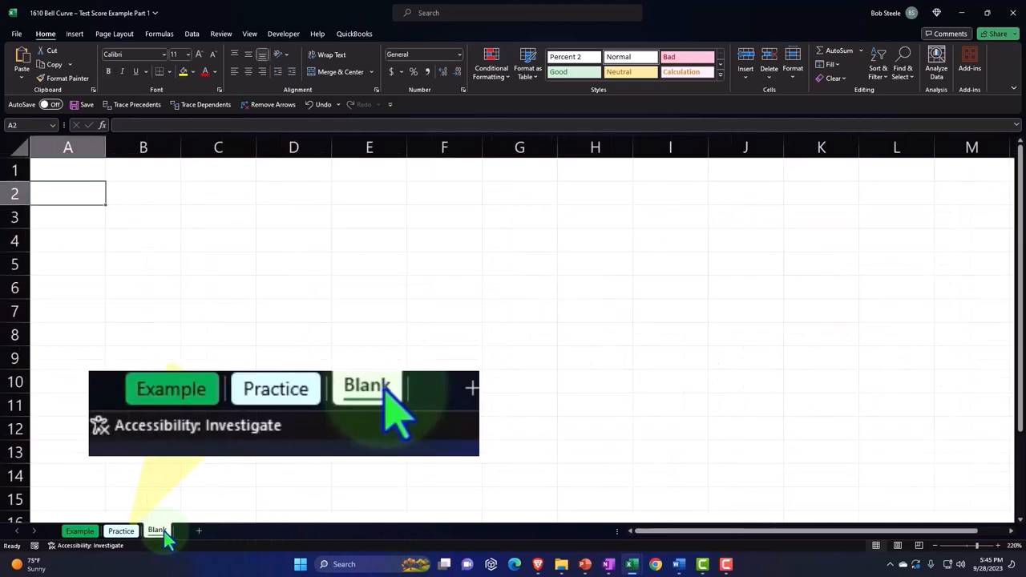
pyautogui.click(156, 531)
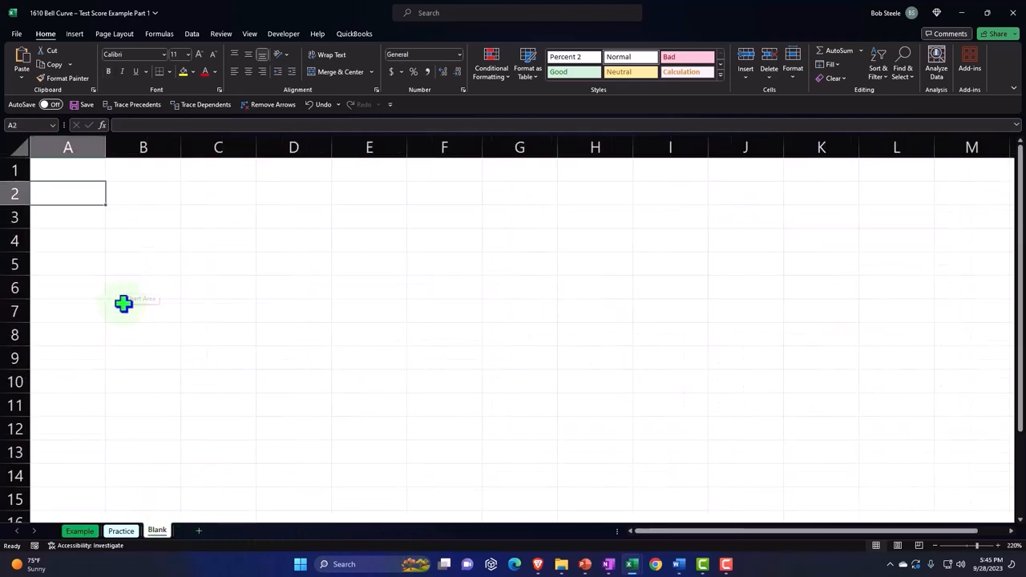
pyautogui.moveTo(124, 303)
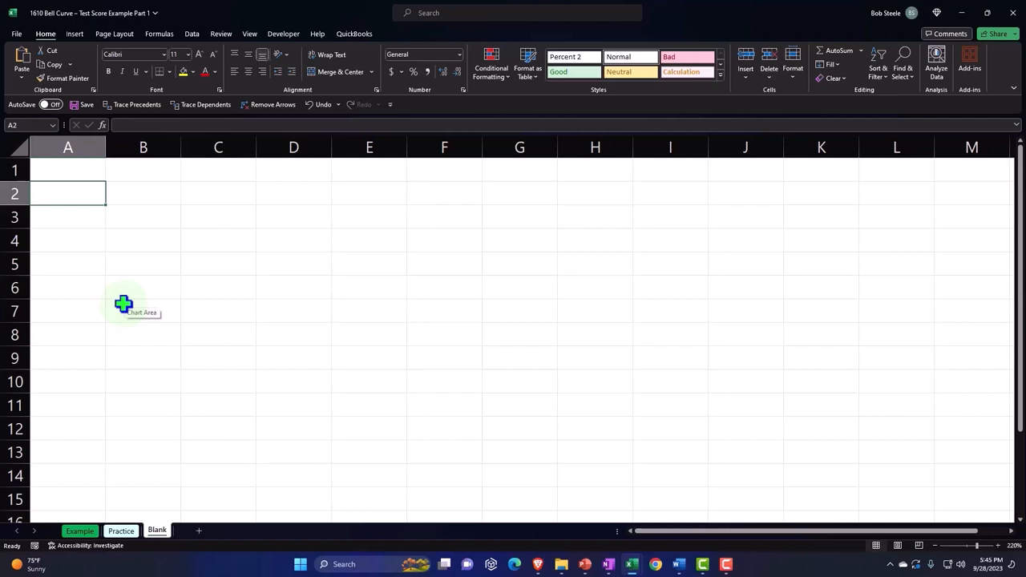
pyautogui.click(22, 147)
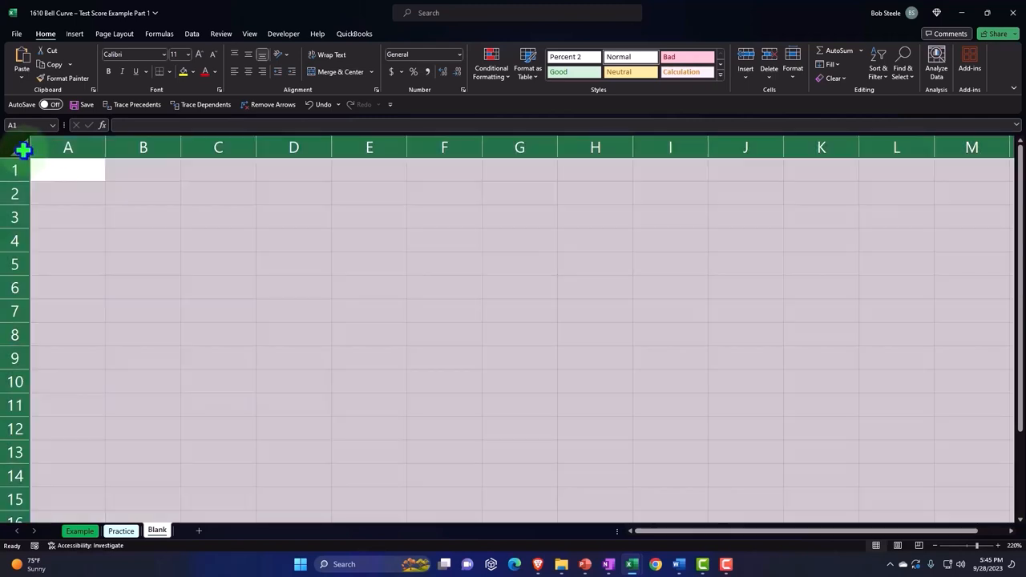
pyautogui.rightClick(69, 170)
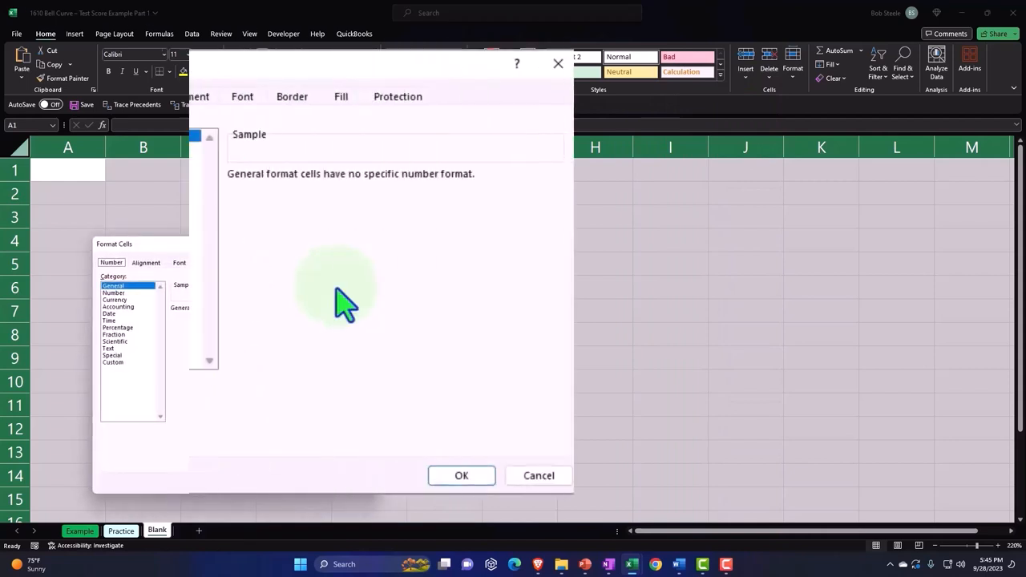
pyautogui.click(130, 160)
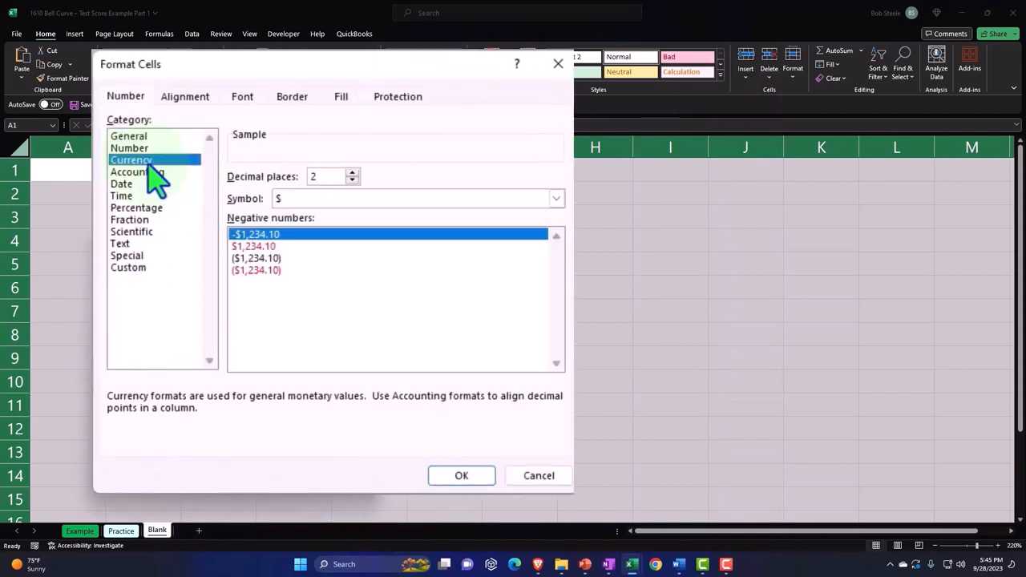
pyautogui.click(255, 271)
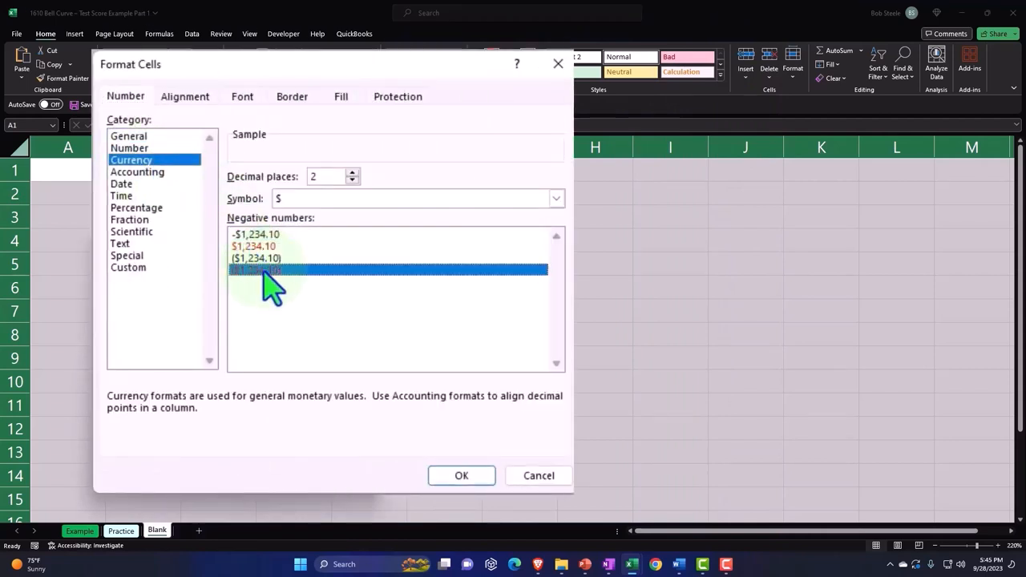
pyautogui.click(556, 198)
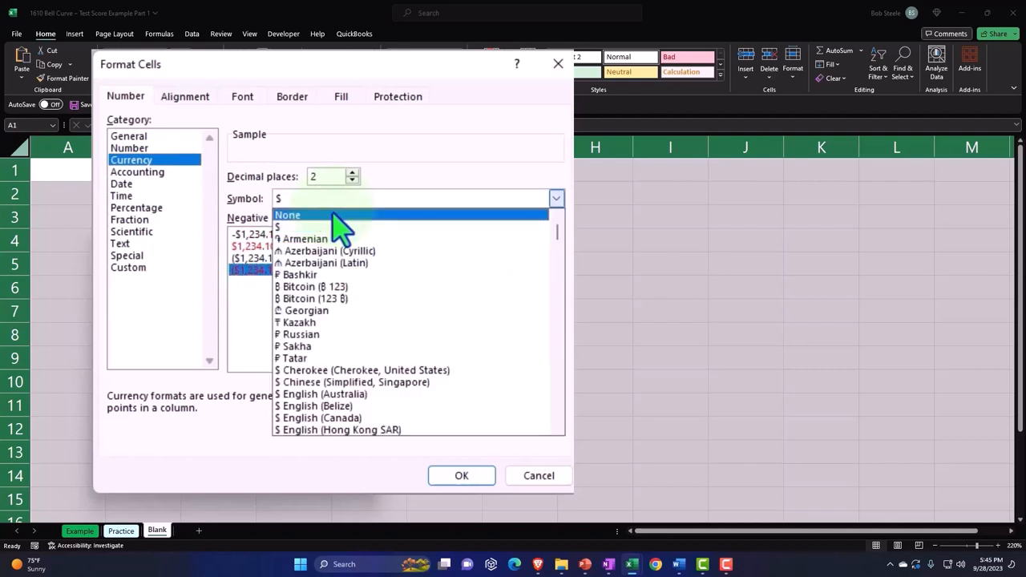
pyautogui.click(287, 214)
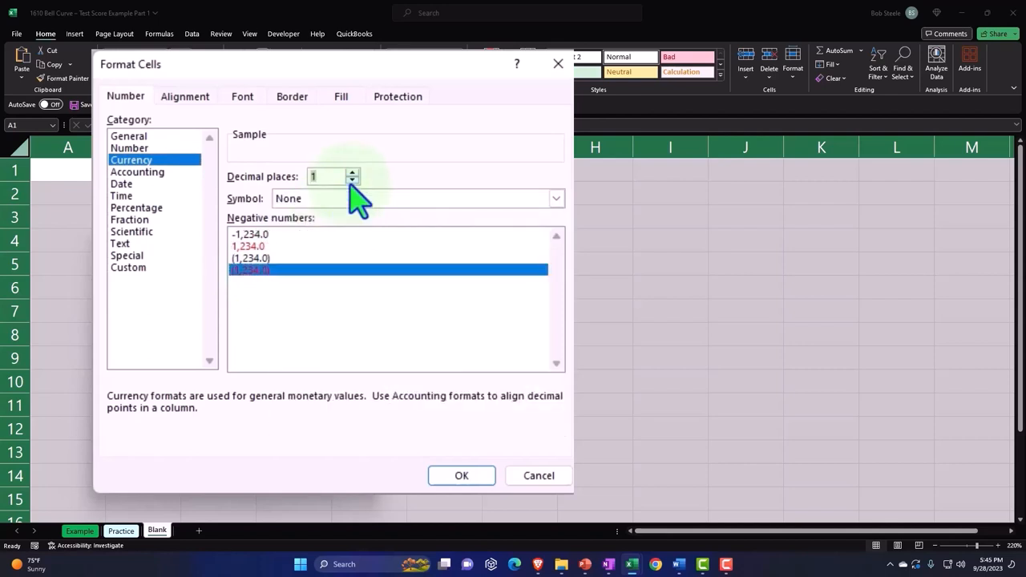
pyautogui.click(352, 179)
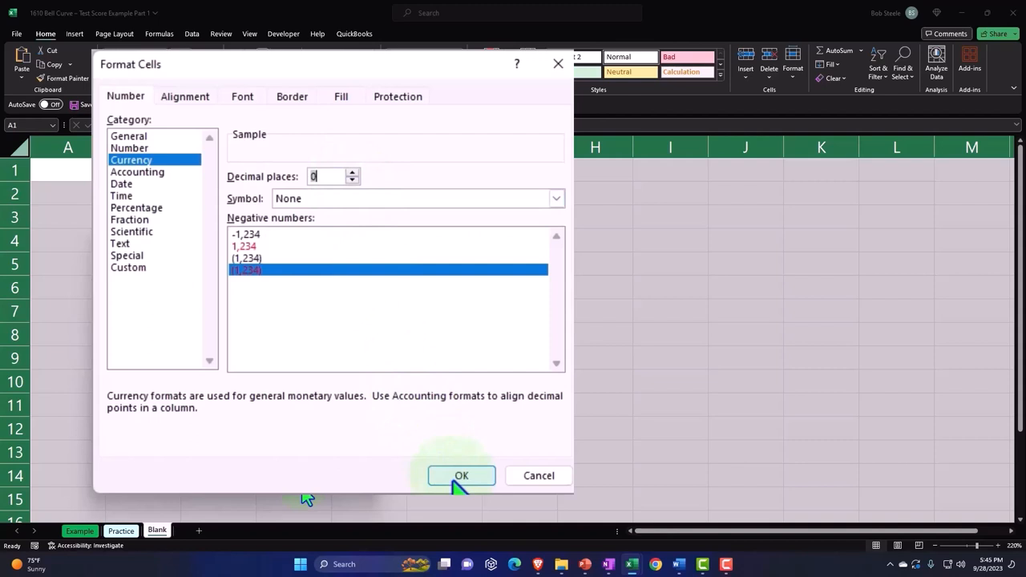
pyautogui.click(461, 475)
pyautogui.write('Test')
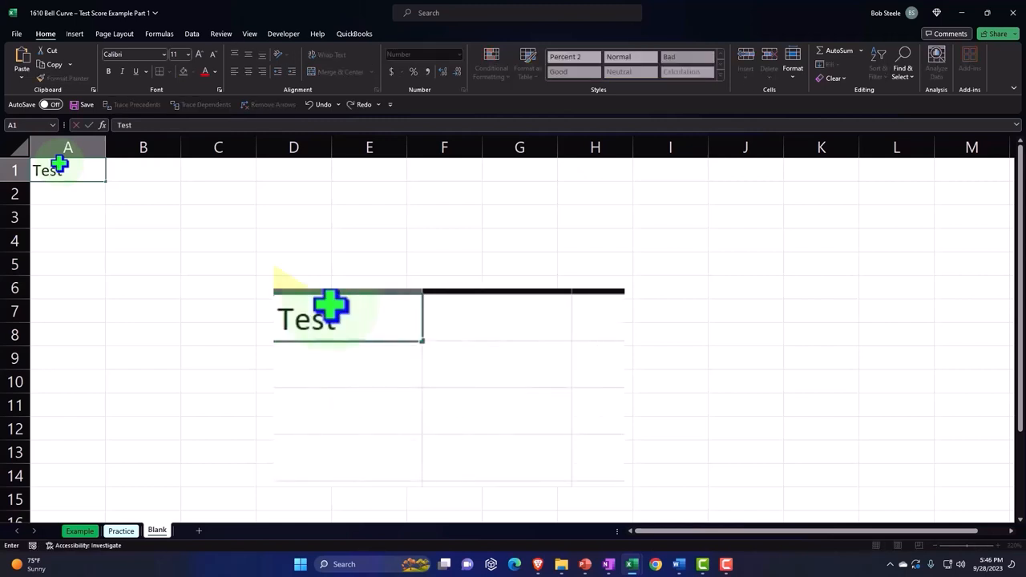
# Enter the Test Scores heading, plus Mean 75 and Standard Devaition 10 in A2:B3.
pyautogui.write('Score')
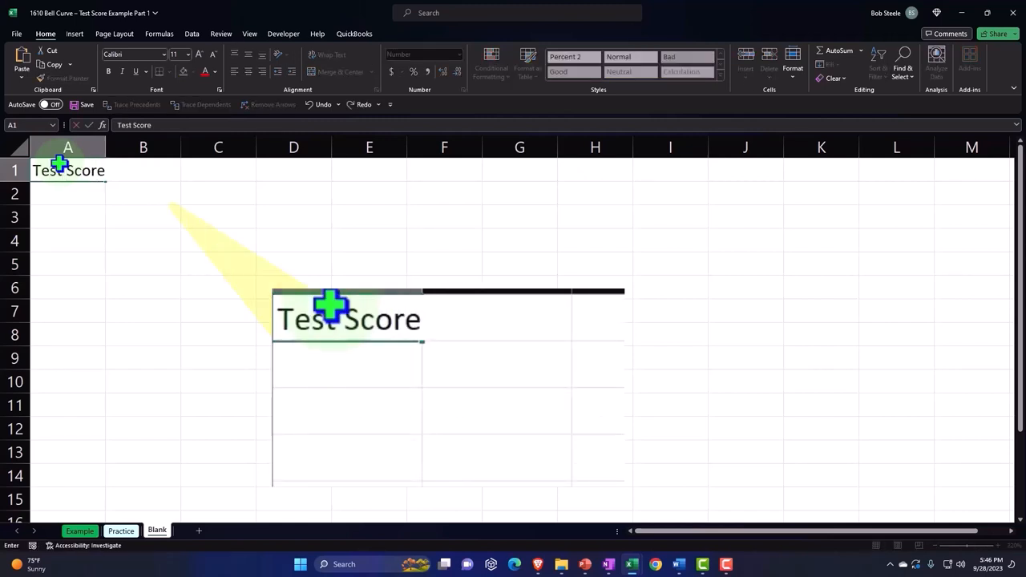
pyautogui.write('Mea')
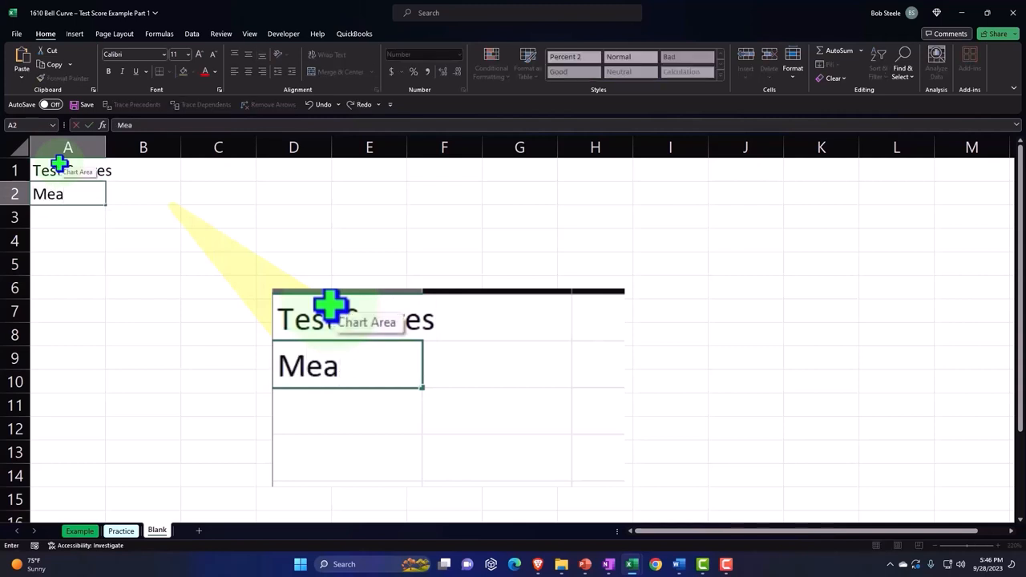
pyautogui.write('75')
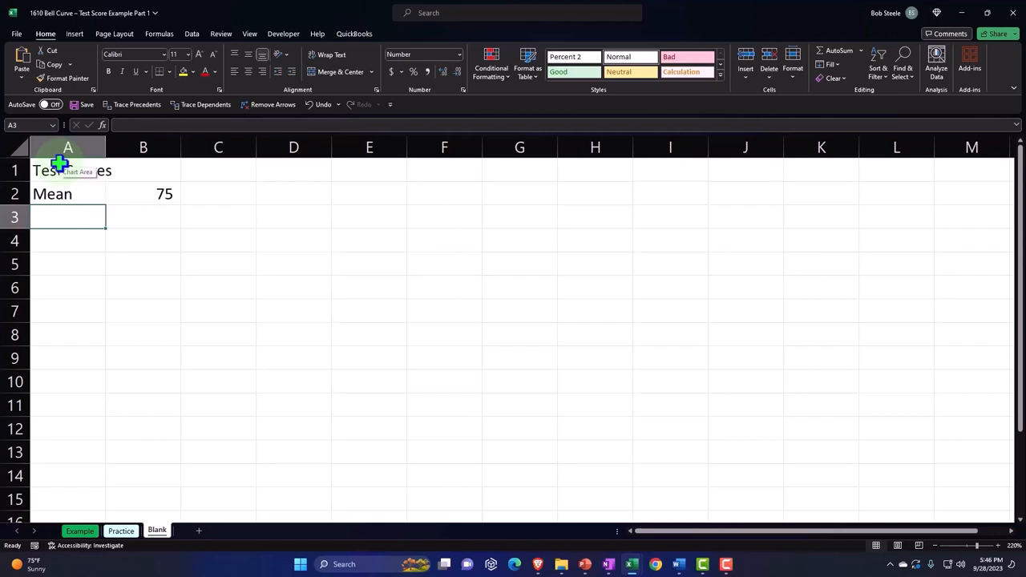
pyautogui.write('S')
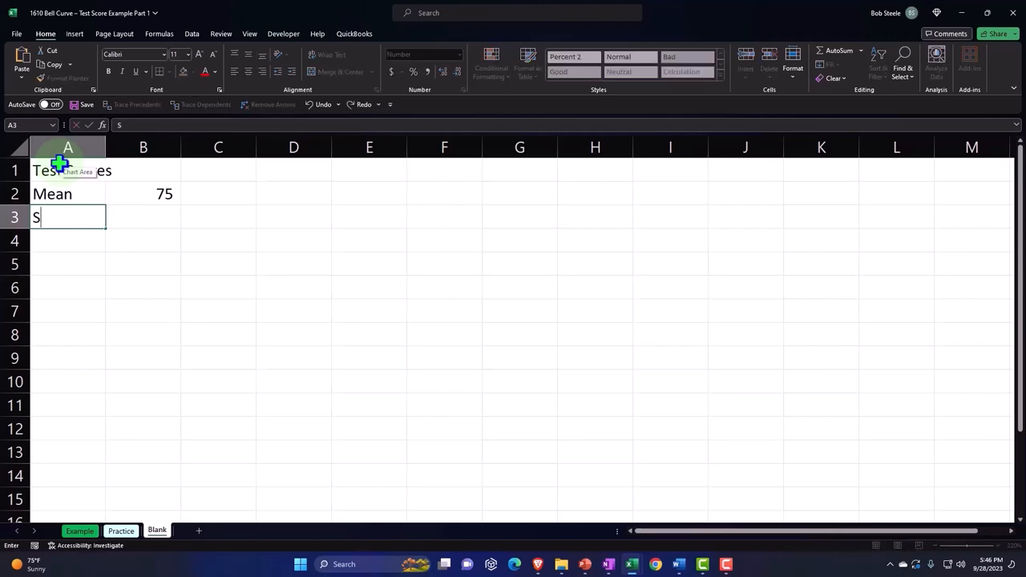
pyautogui.write('tandard Devaition')
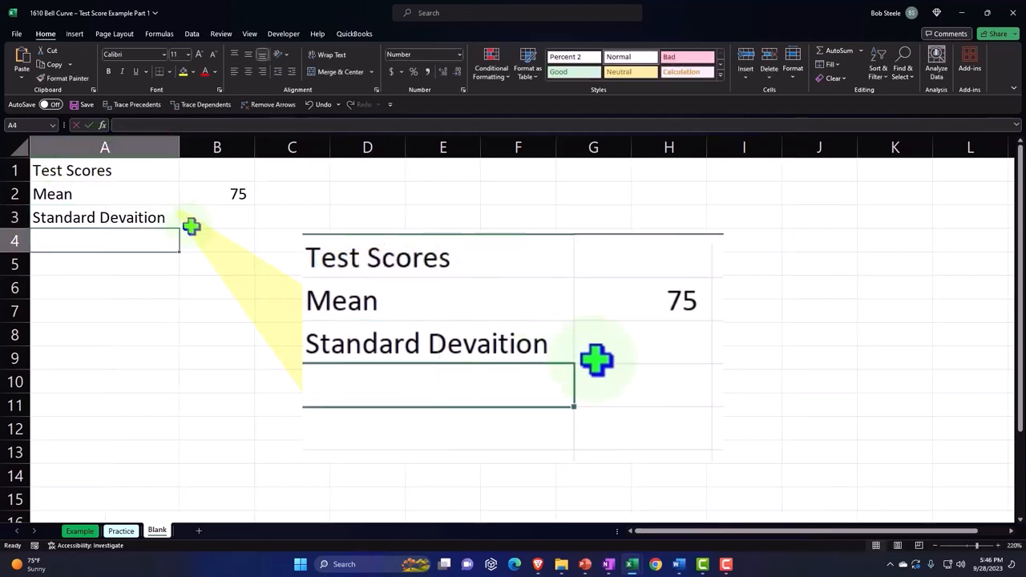
pyautogui.click(216, 217)
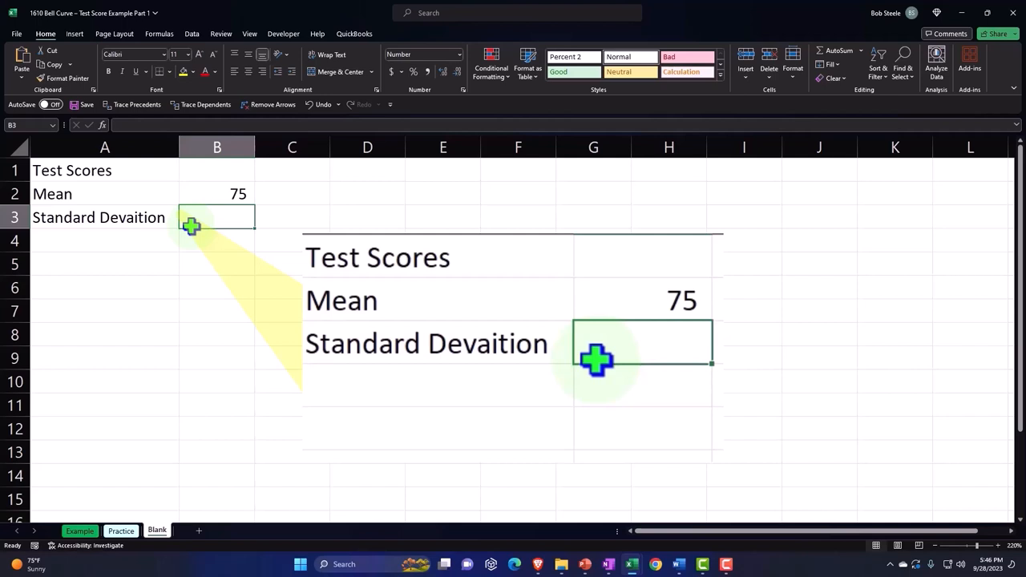
pyautogui.write('10')
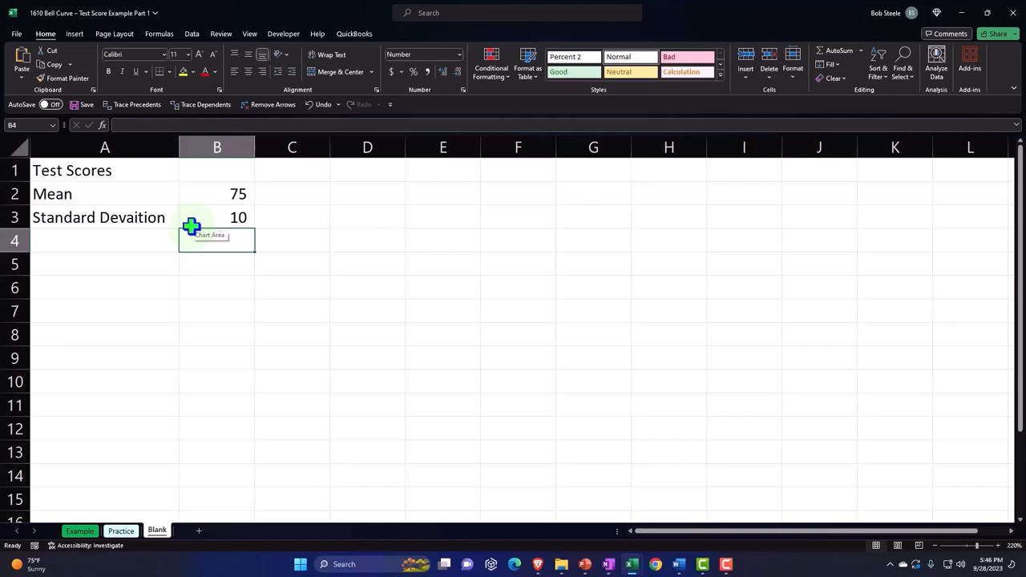
pyautogui.moveTo(232, 210)
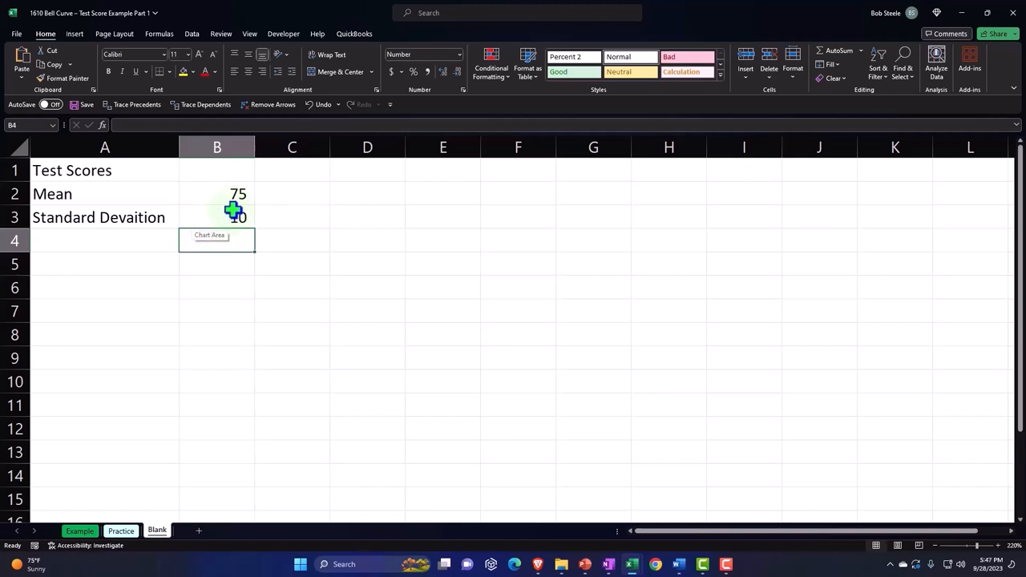
pyautogui.click(217, 217)
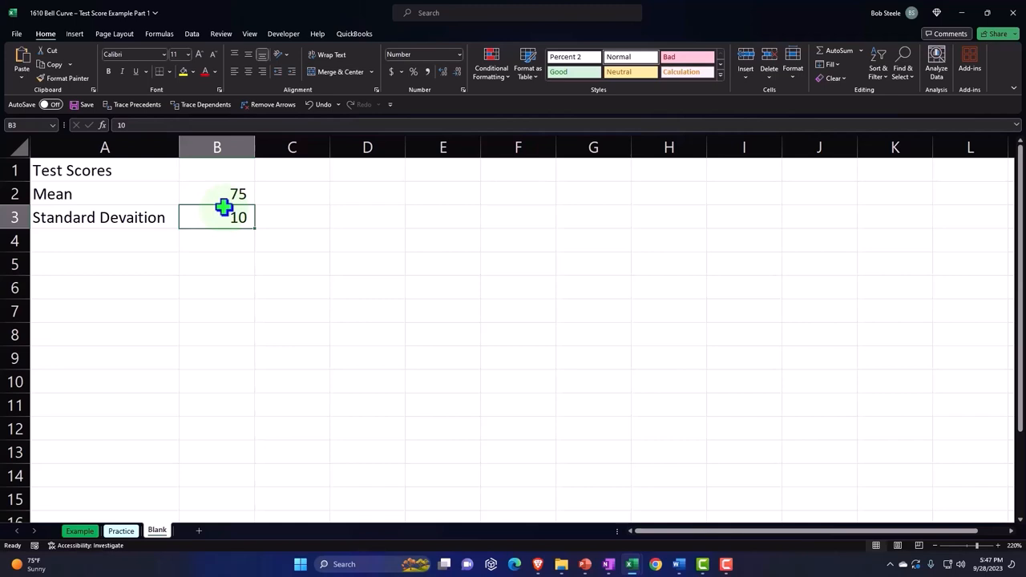
# Select the Test Scores labels and values, then bring up the Data tools.
pyautogui.click(16, 146)
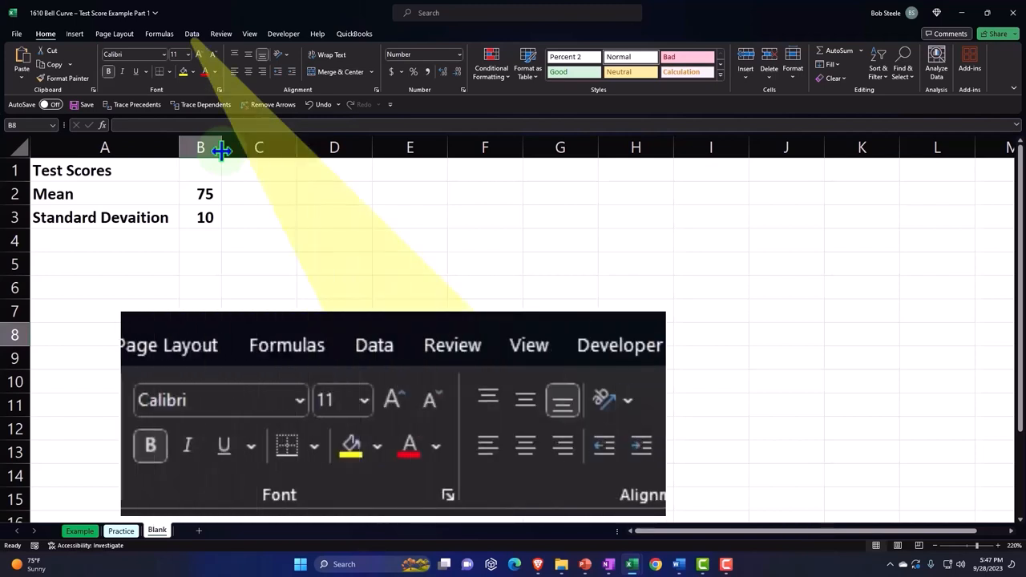
pyautogui.click(192, 33)
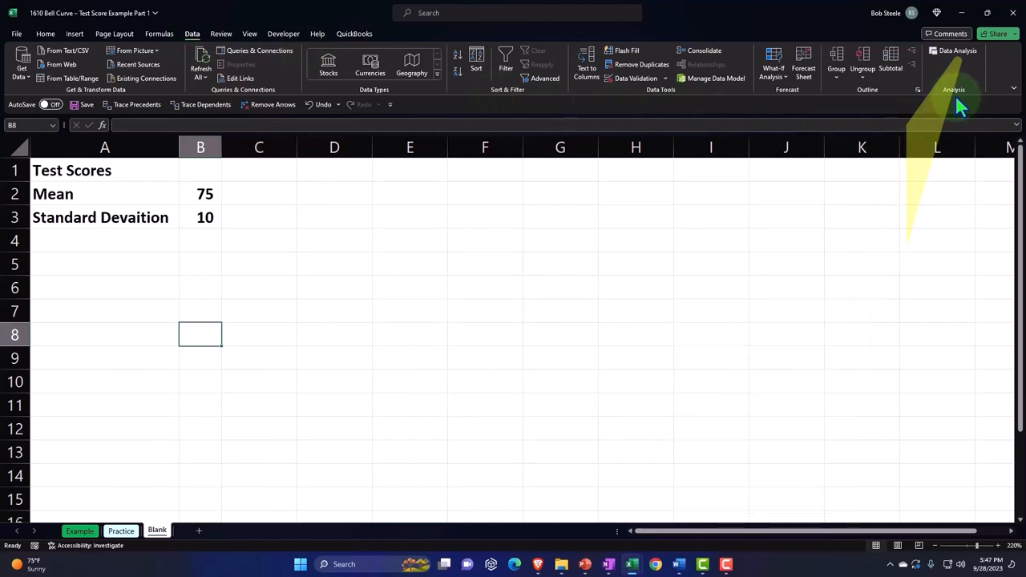
pyautogui.click(16, 34)
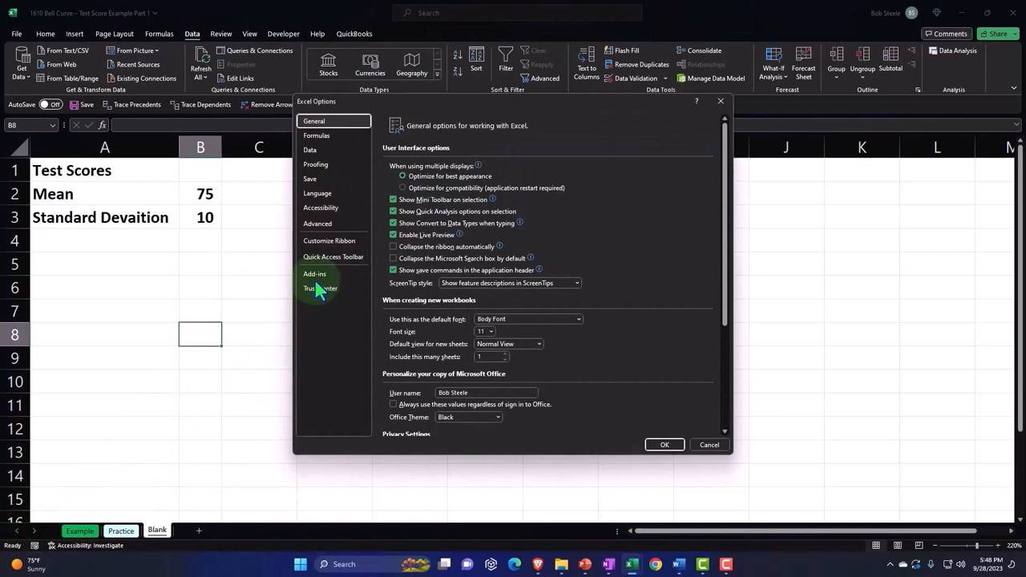
pyautogui.click(313, 273)
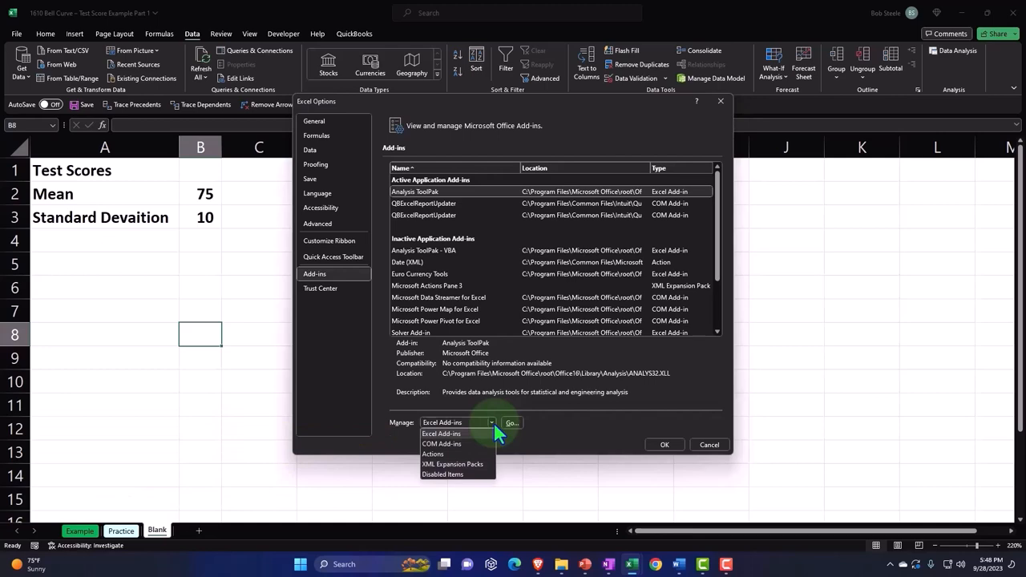
pyautogui.click(441, 434)
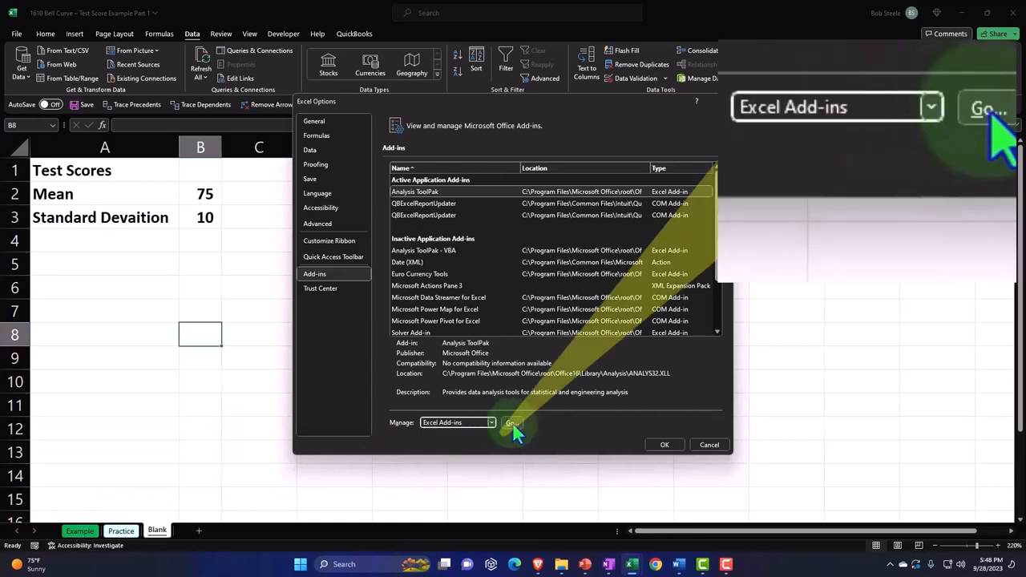
pyautogui.click(511, 423)
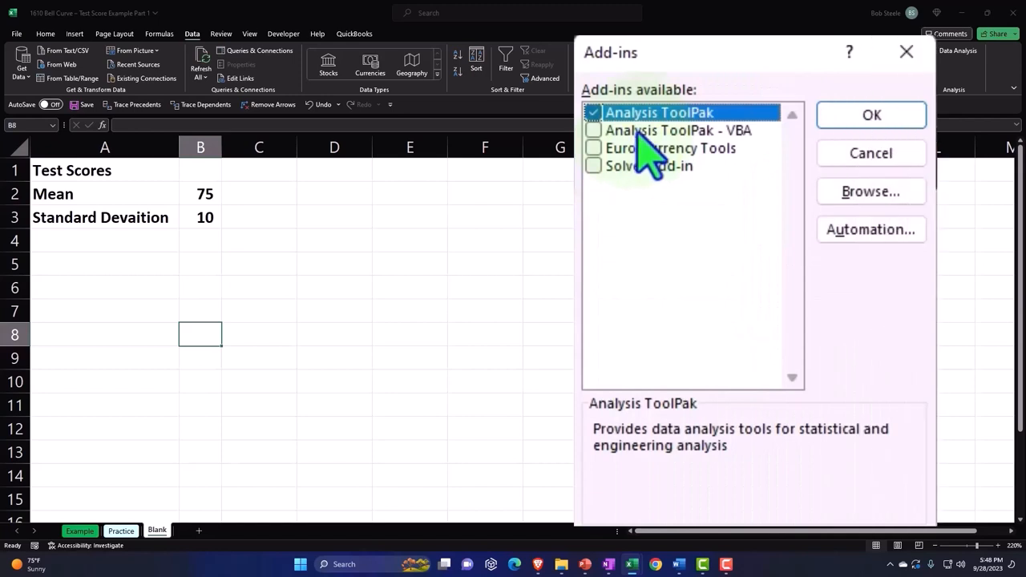
pyautogui.click(871, 114)
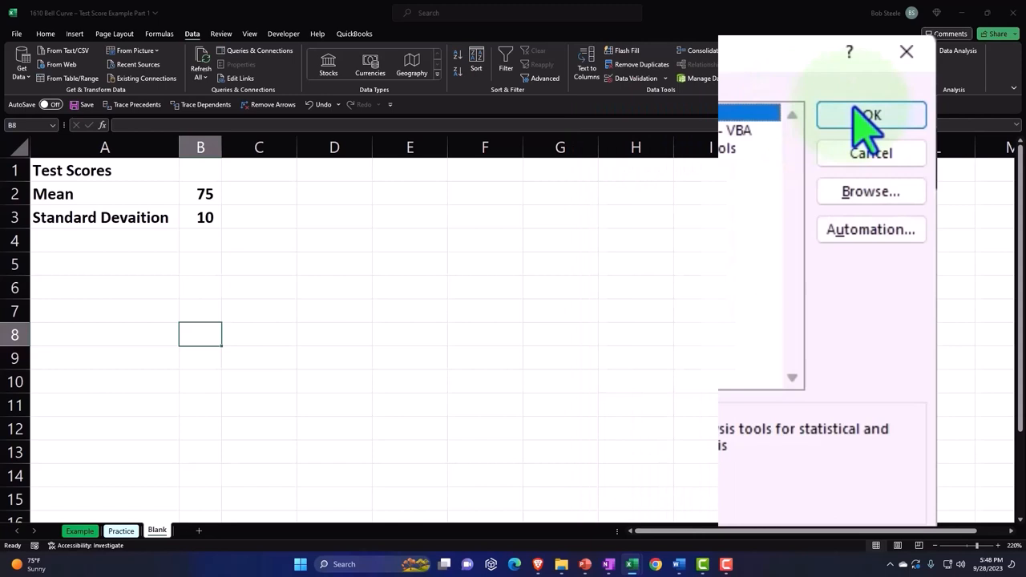
pyautogui.click(871, 114)
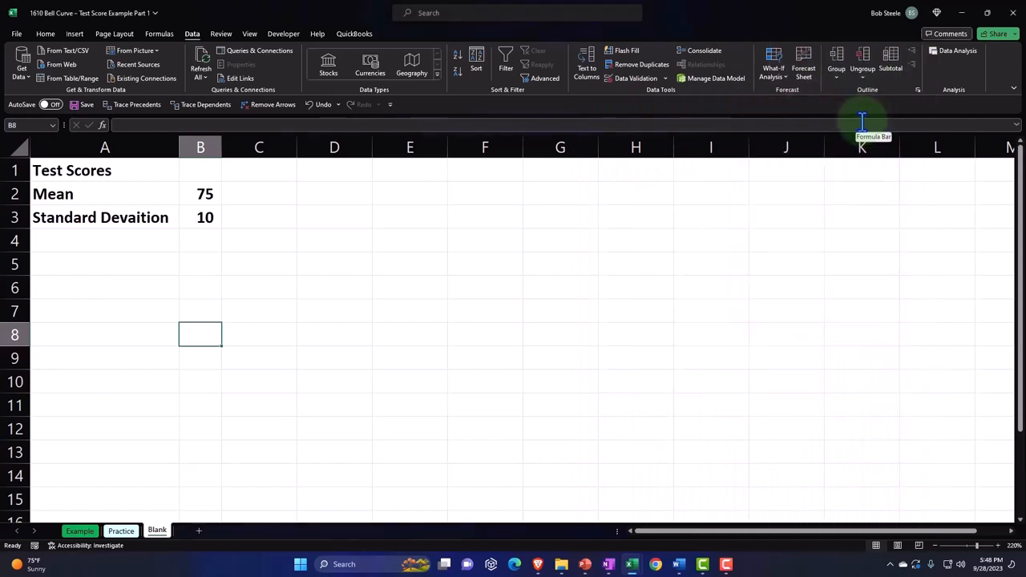
pyautogui.click(957, 51)
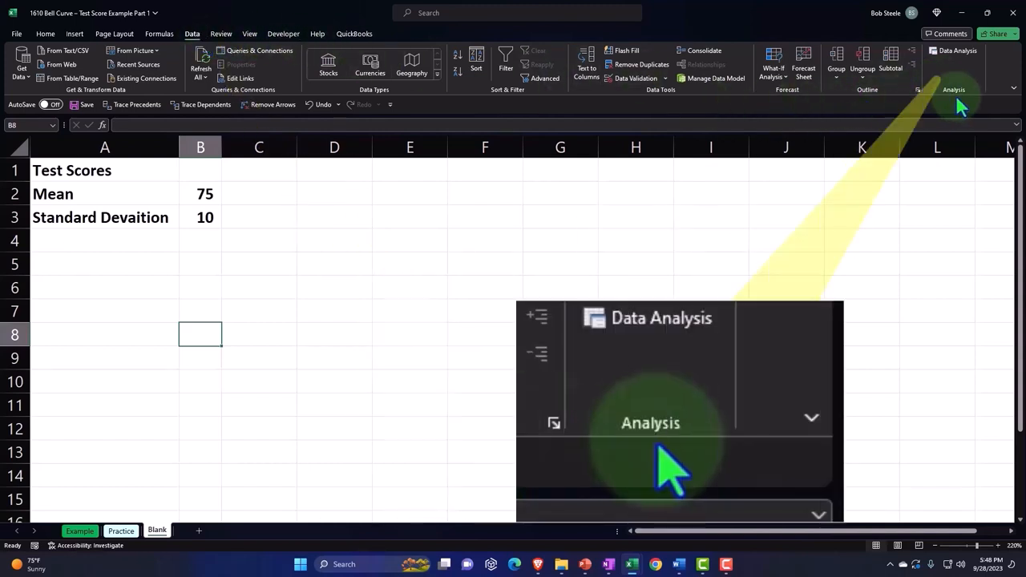
pyautogui.moveTo(957, 56)
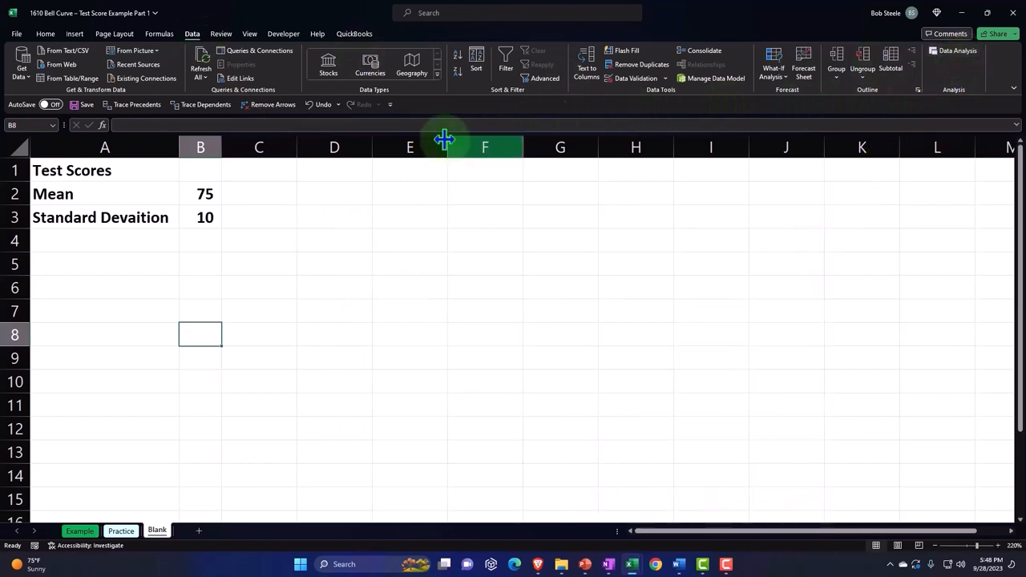
# Enter 'Random Data' in D1 and make it bold with wrapped text.
pyautogui.click(334, 170)
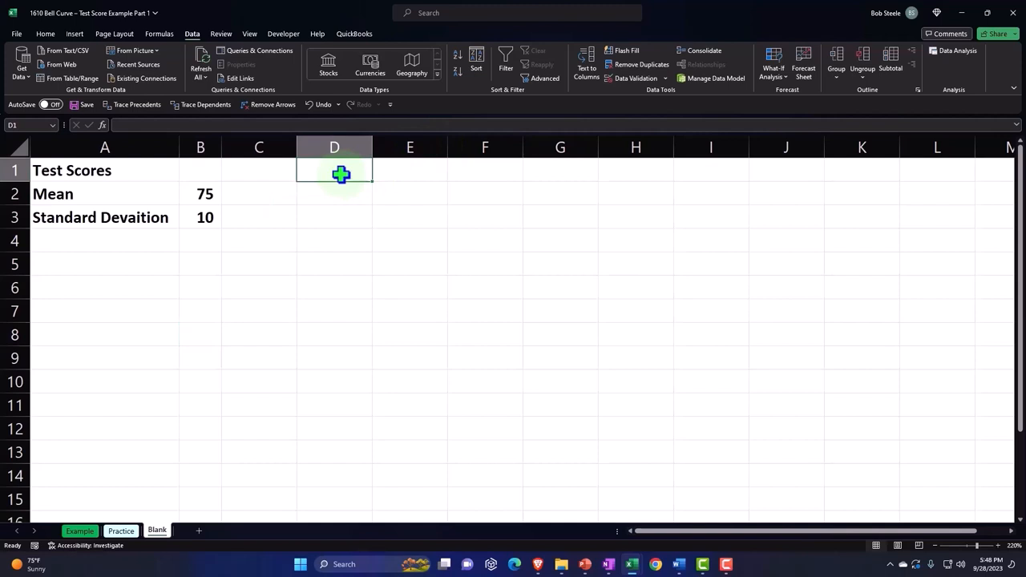
pyautogui.write('Random')
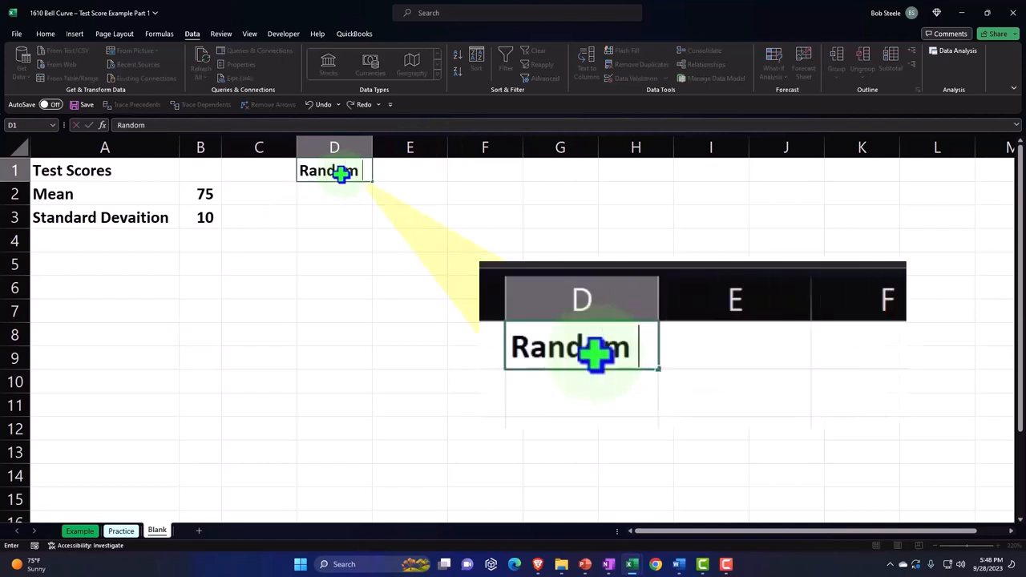
pyautogui.write('Da')
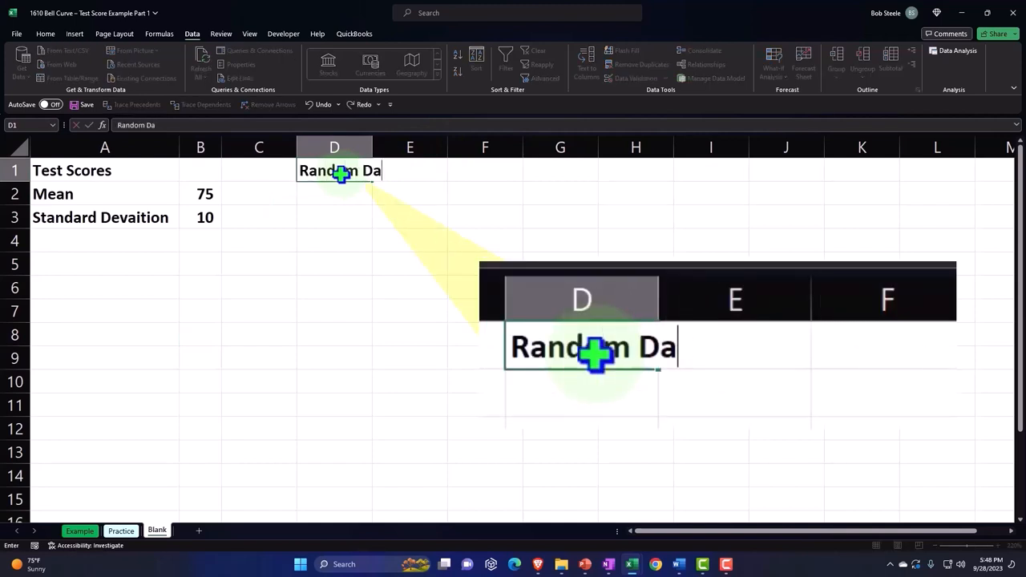
pyautogui.write('ta')
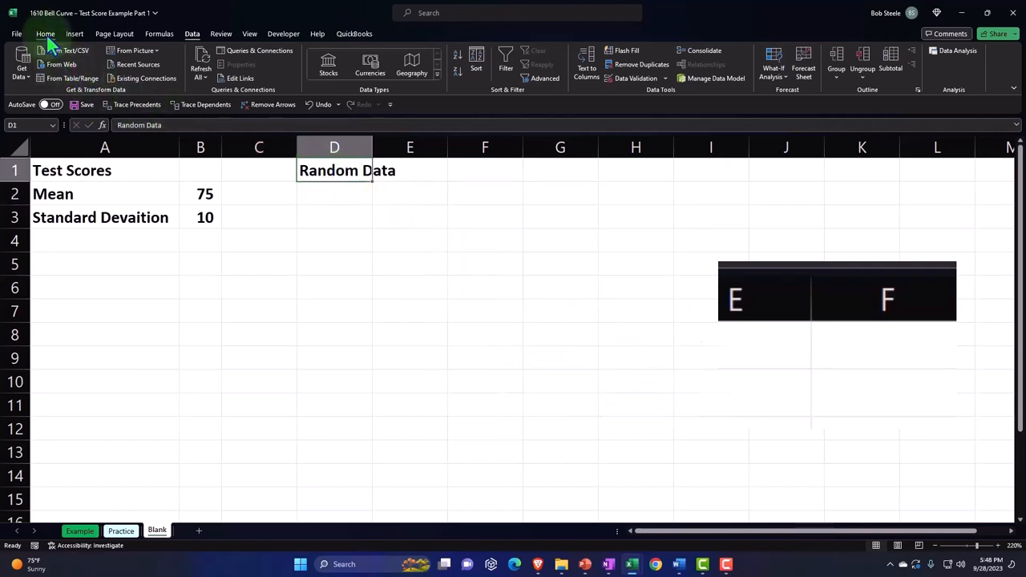
pyautogui.click(46, 33)
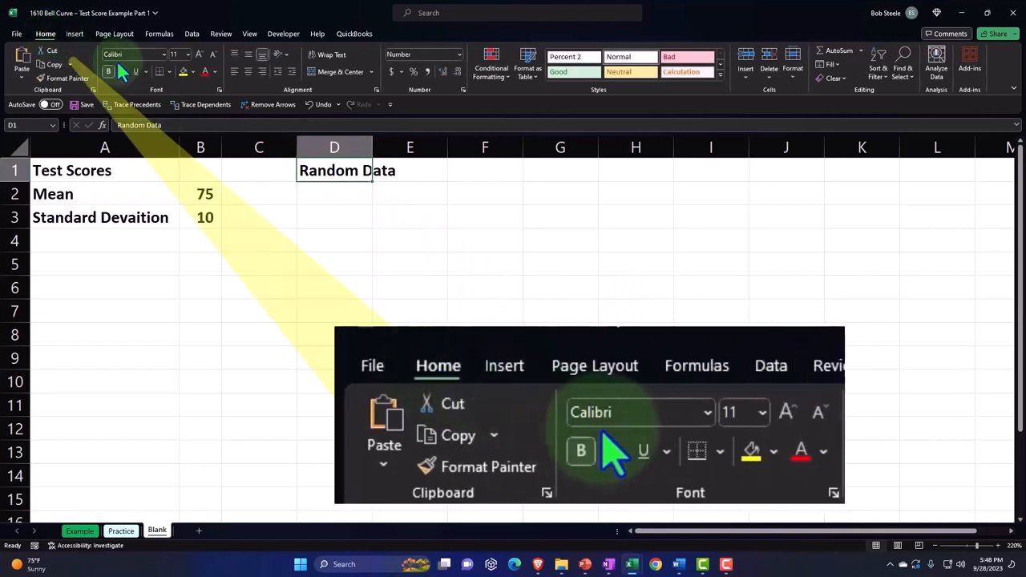
pyautogui.click(191, 71)
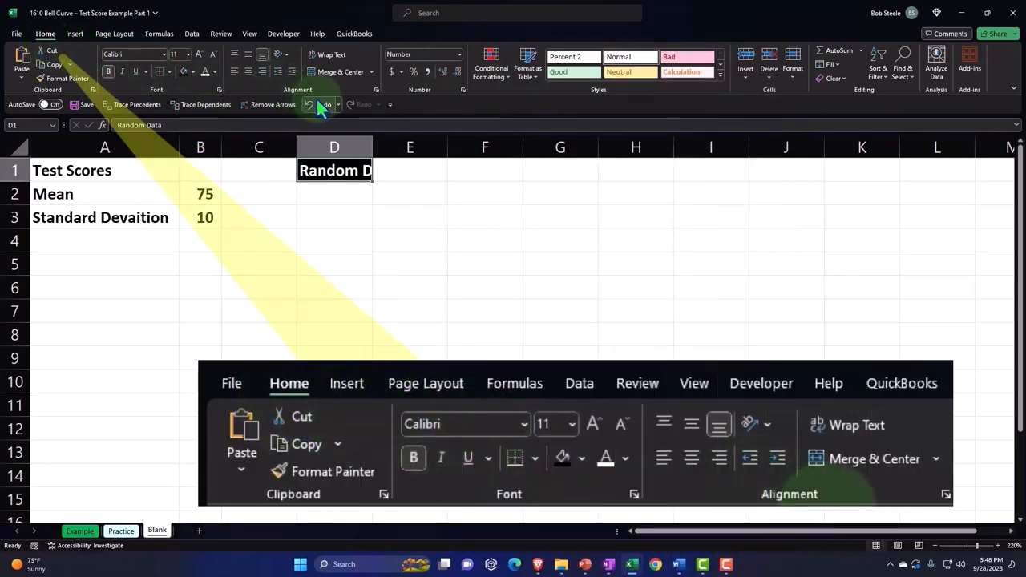
pyautogui.click(330, 55)
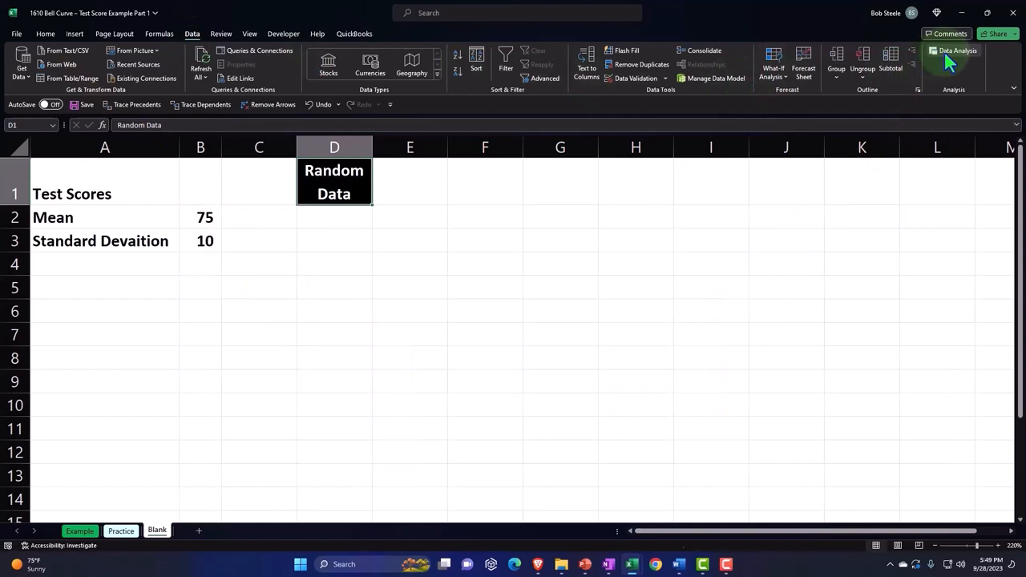
# Start Random Number Generation with 1 variable and 1000 numbers, then show the distribution list.
pyautogui.click(954, 50)
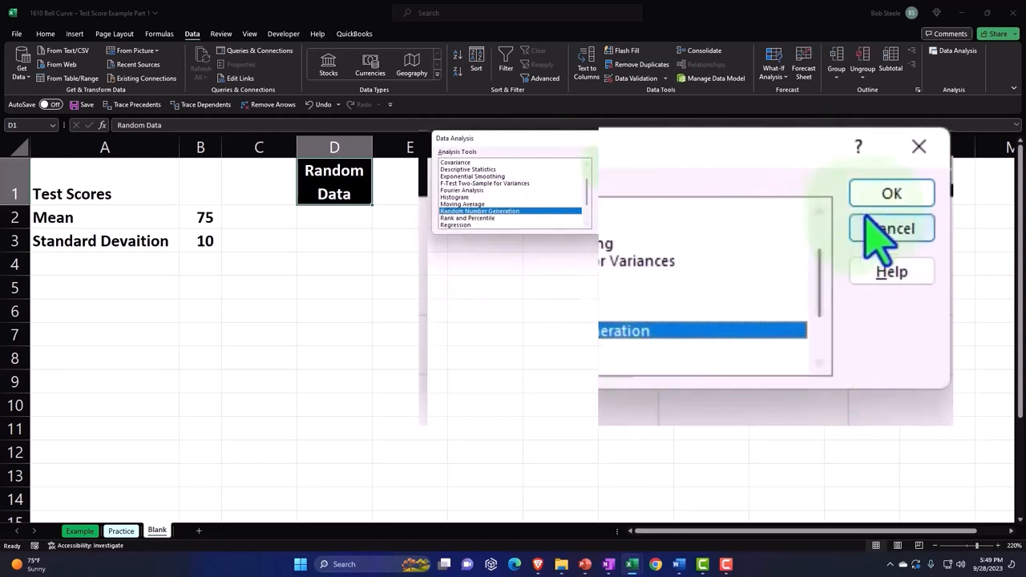
pyautogui.click(892, 193)
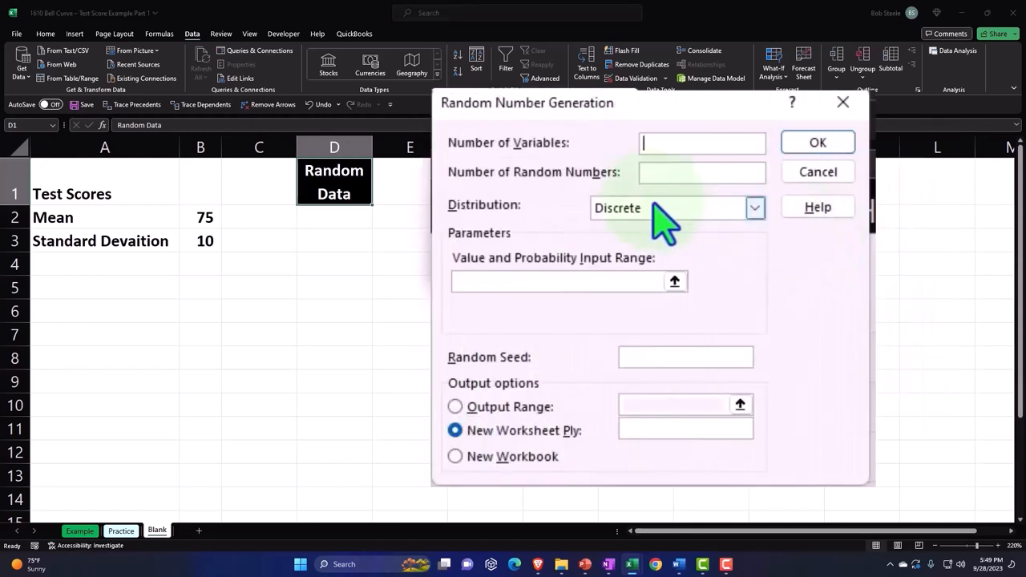
pyautogui.moveTo(682, 172)
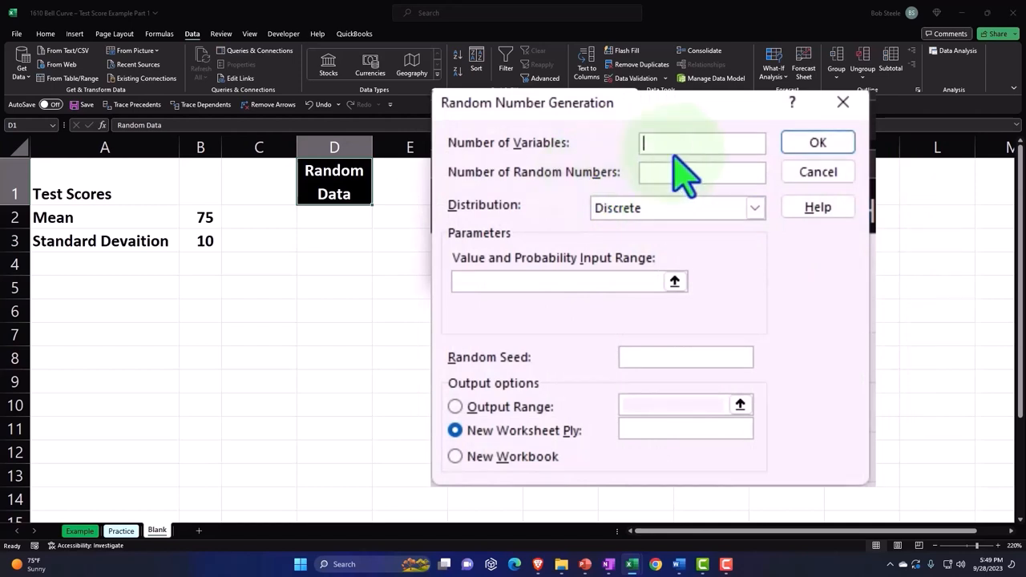
pyautogui.write('1')
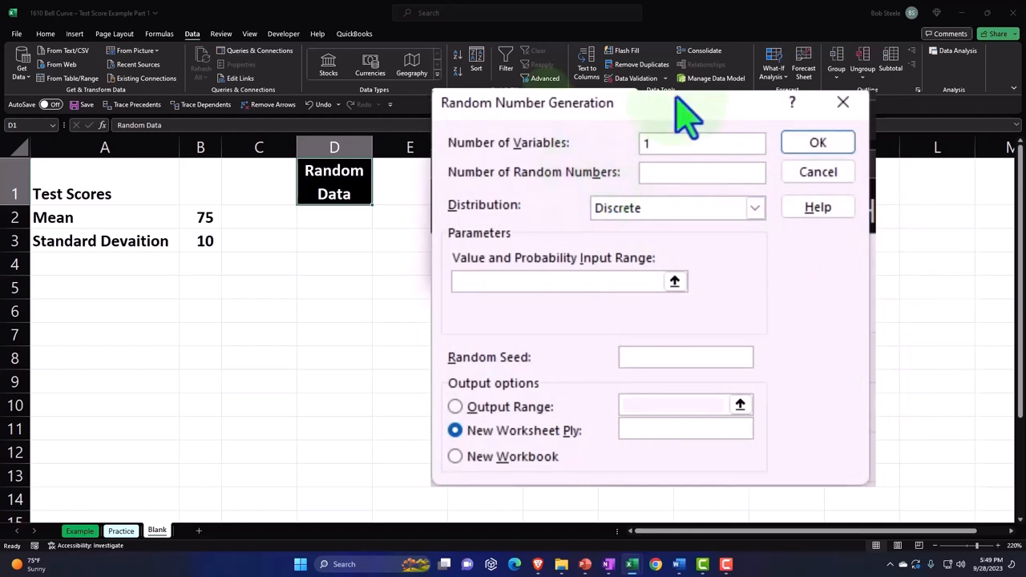
pyautogui.click(701, 172)
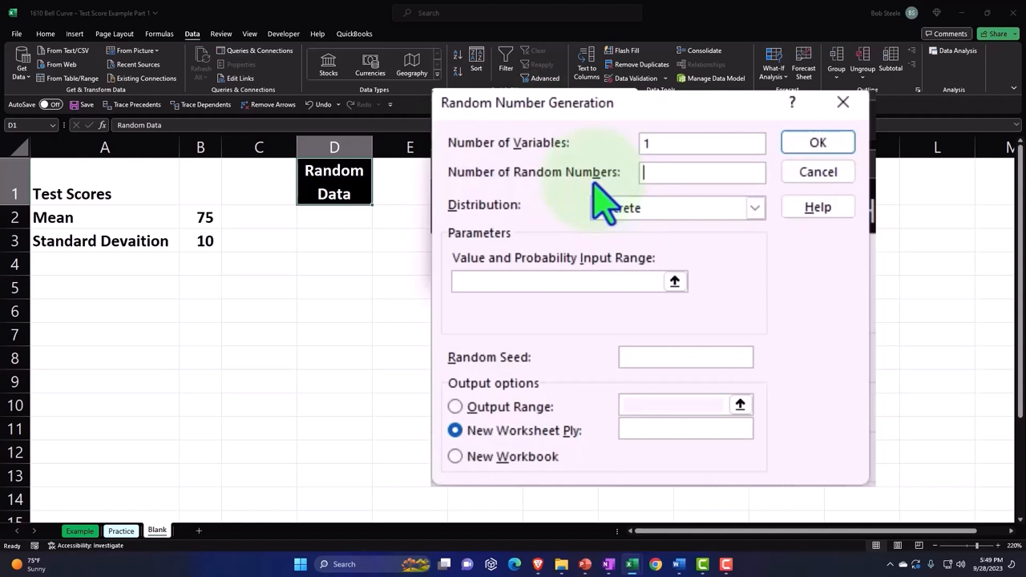
pyautogui.write('500')
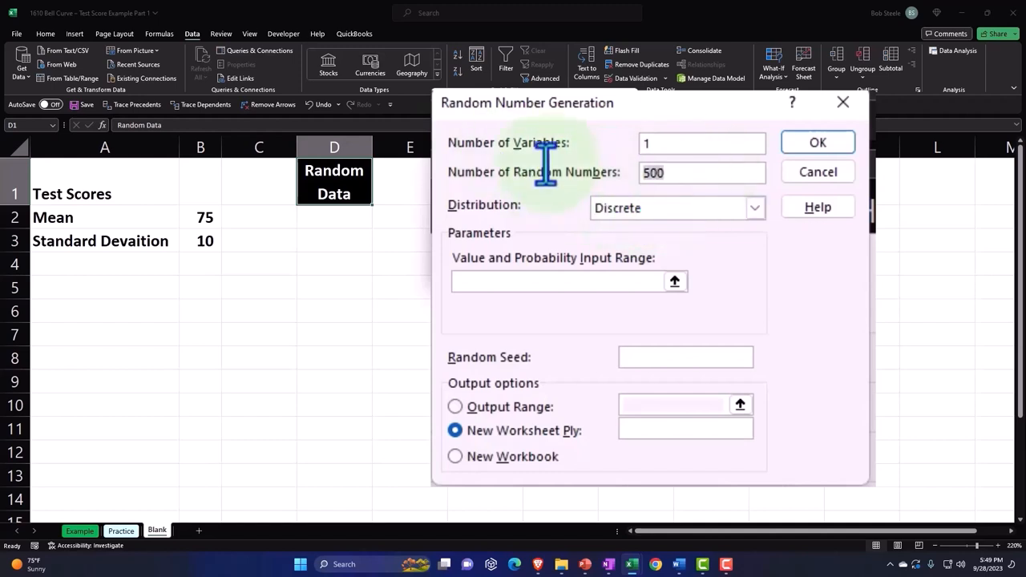
pyautogui.write('1000')
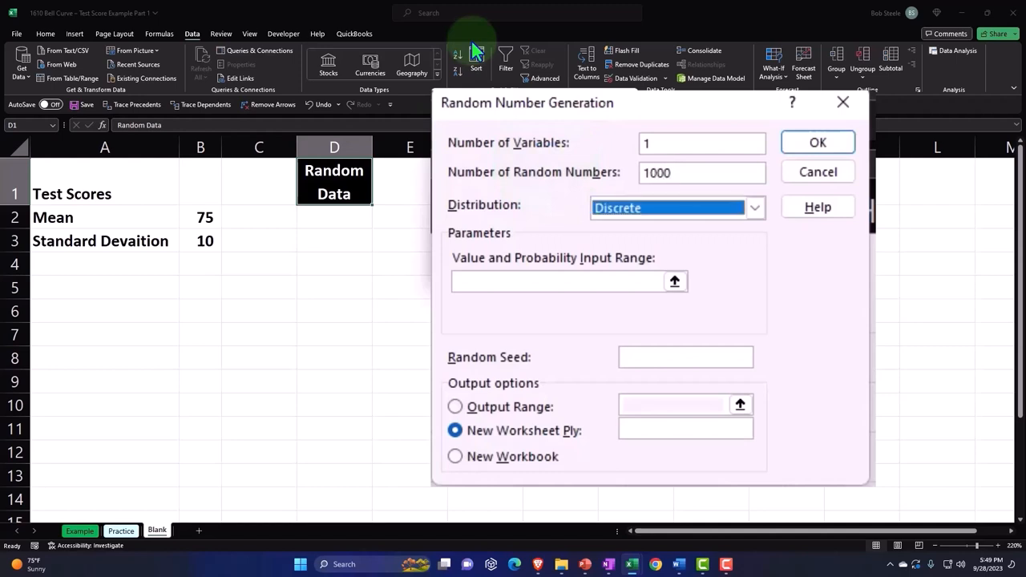
pyautogui.moveTo(517, 237)
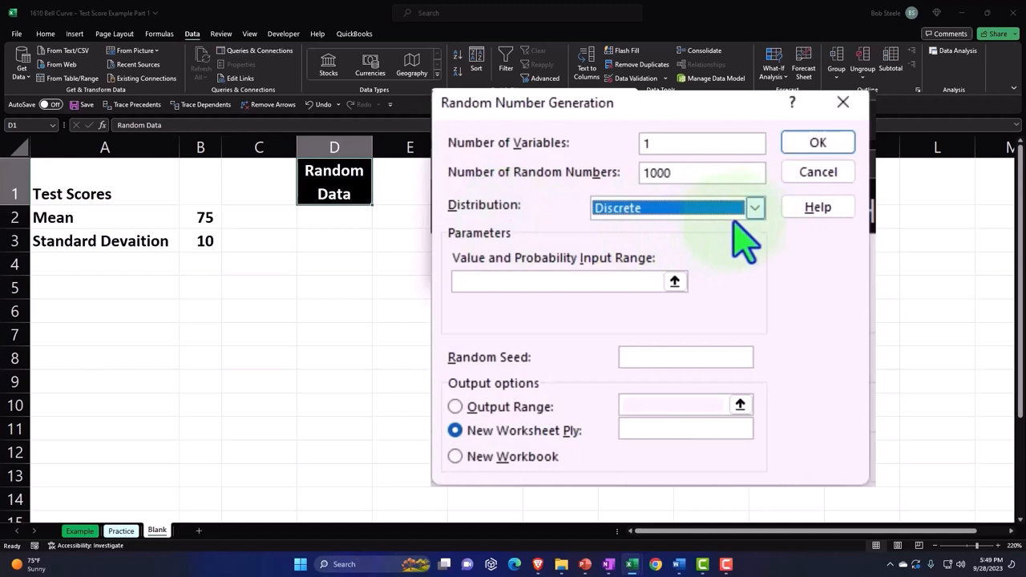
pyautogui.click(754, 208)
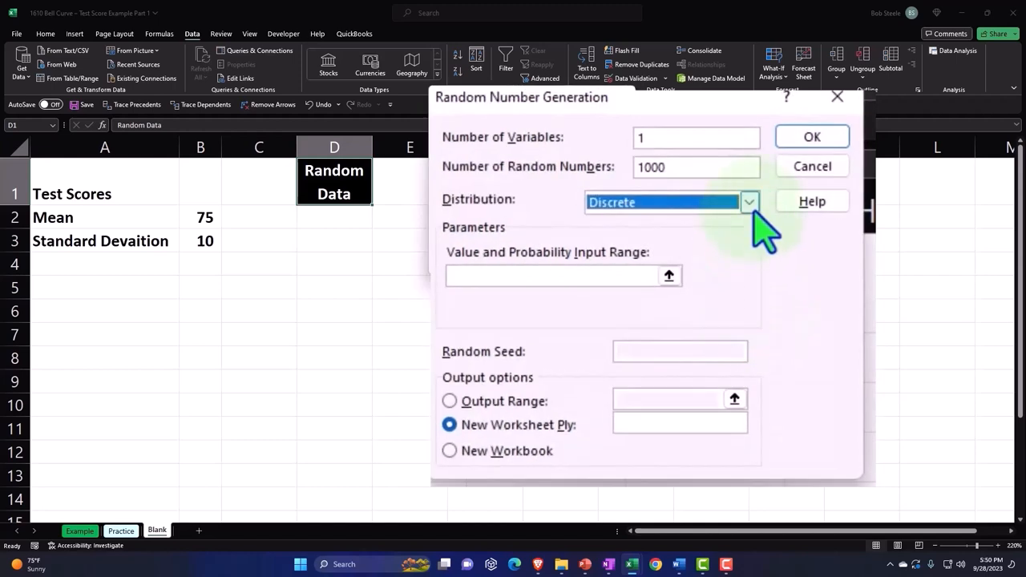
pyautogui.click(748, 201)
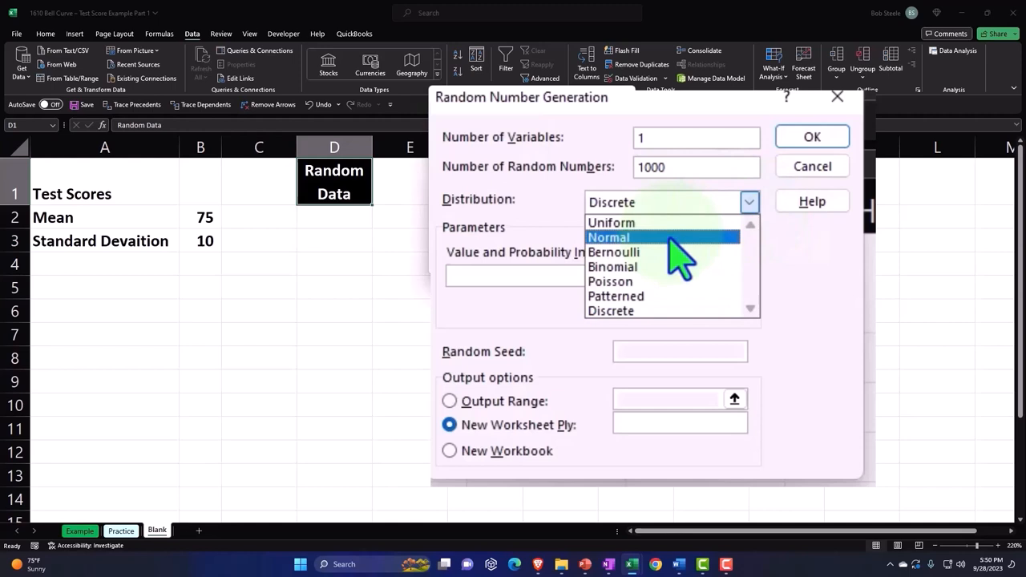
# Choose a Normal distribution with mean 75, standard deviation 10, output to $D$2.
pyautogui.click(608, 237)
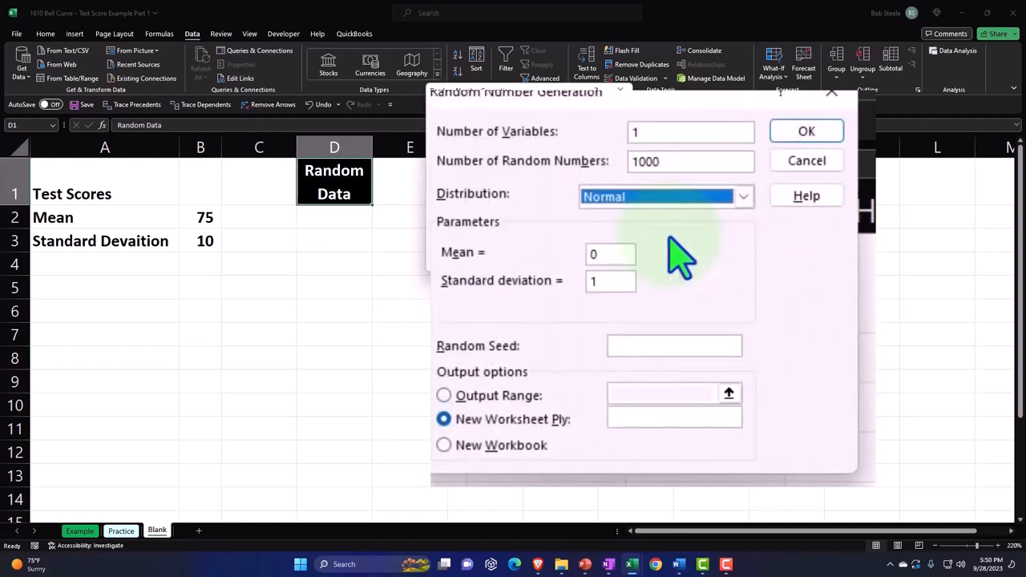
pyautogui.moveTo(481, 289)
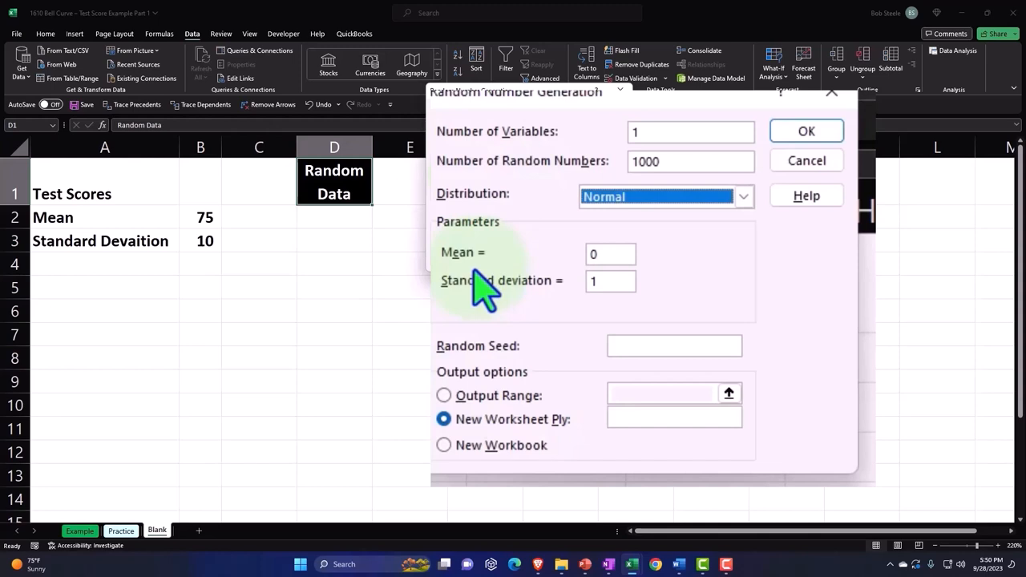
pyautogui.moveTo(465, 188)
pyautogui.write('75')
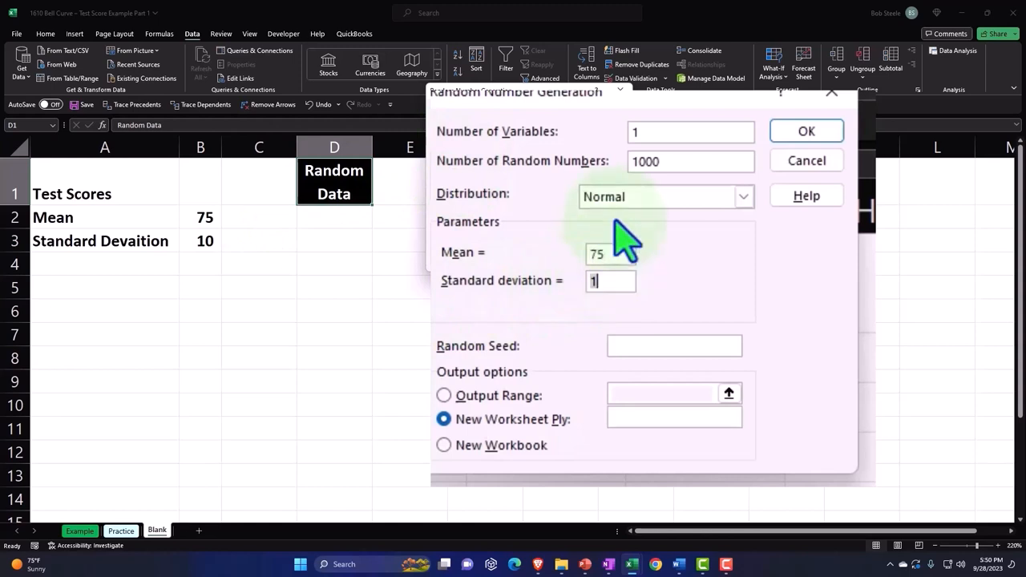
pyautogui.moveTo(549, 344)
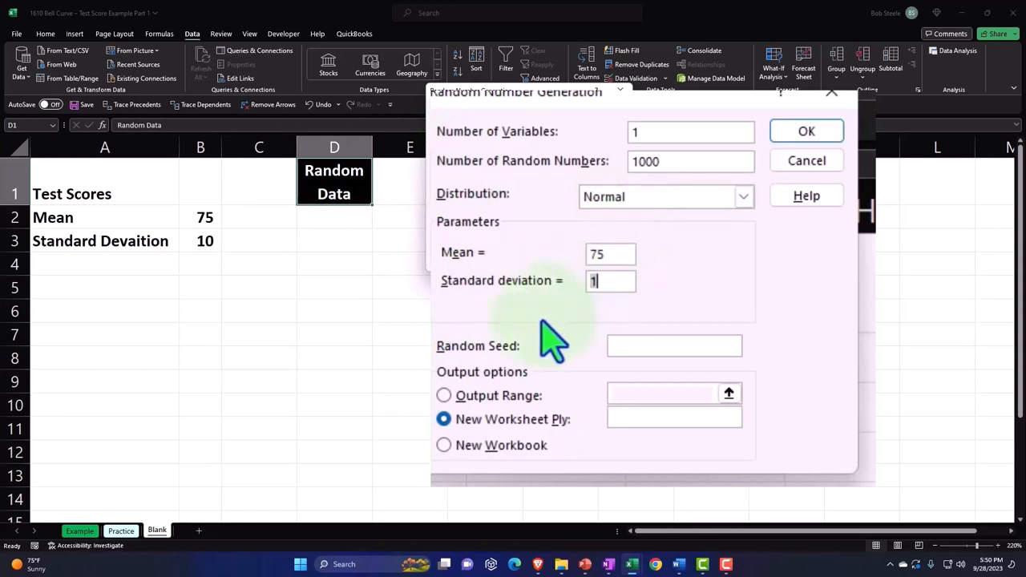
pyautogui.moveTo(401, 239)
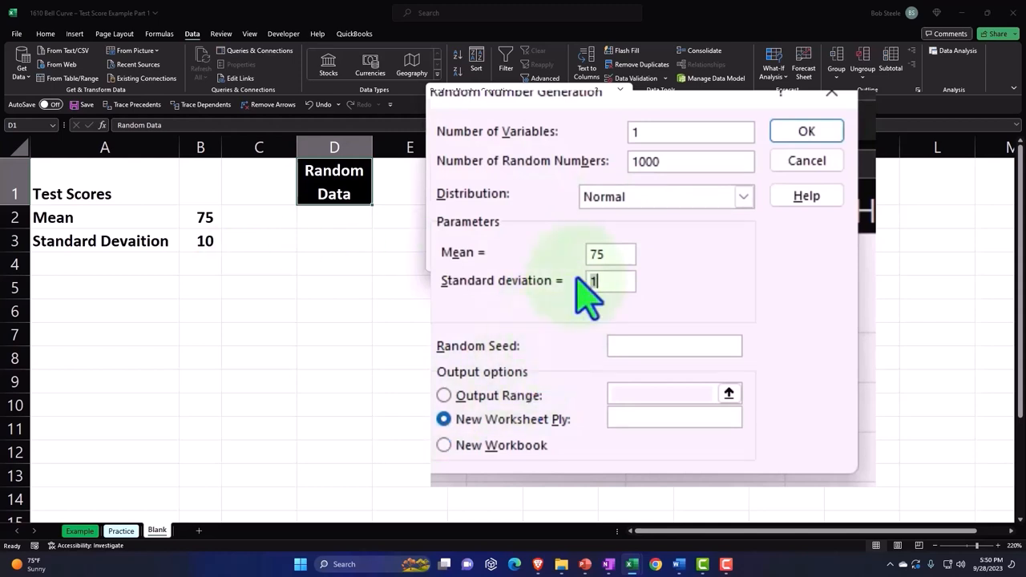
pyautogui.write('0')
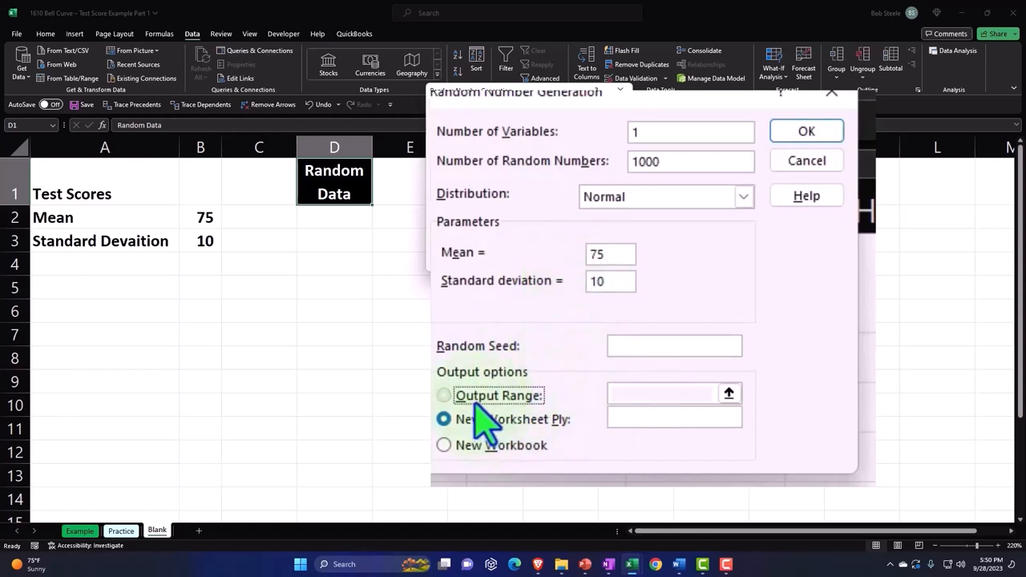
pyautogui.click(444, 395)
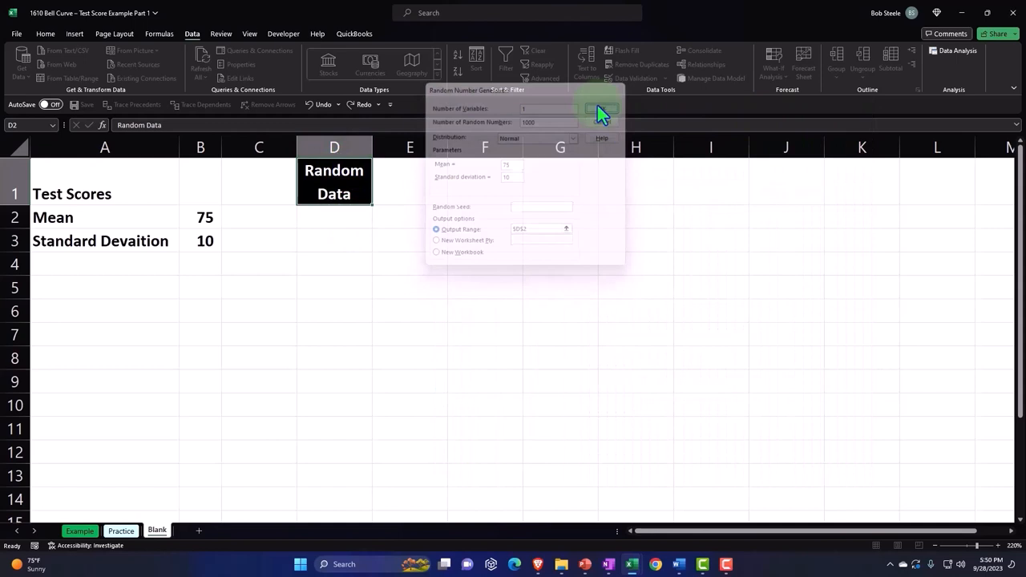
# Generate the 1000 random scores, check them in column D, and narrow that column.
pyautogui.click(600, 108)
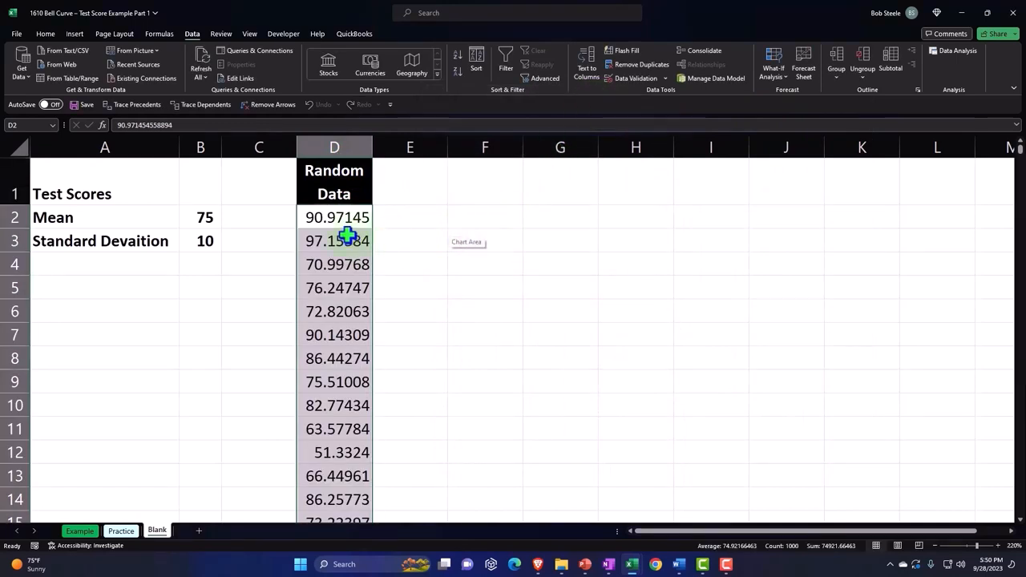
pyautogui.click(335, 217)
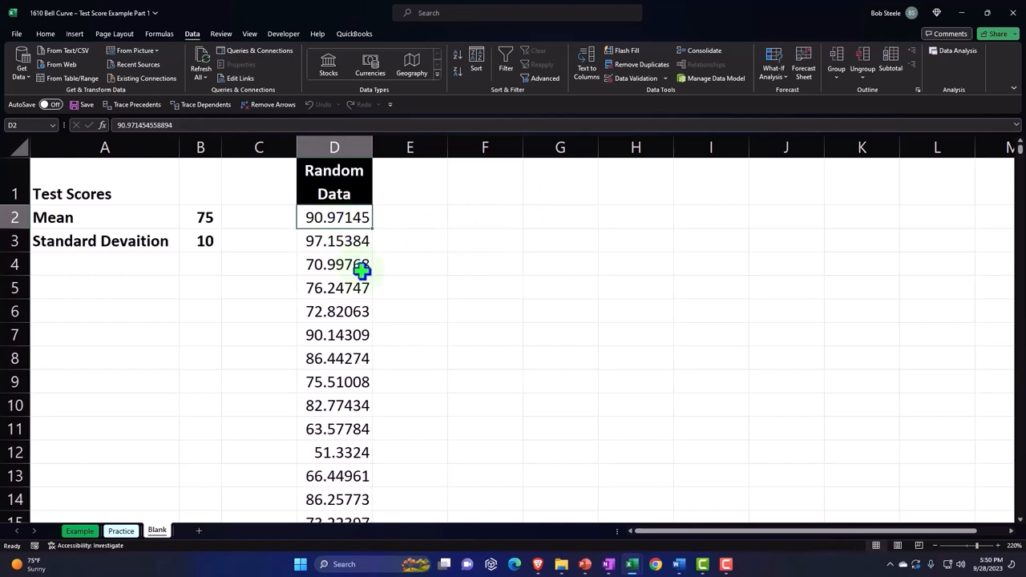
pyautogui.click(334, 263)
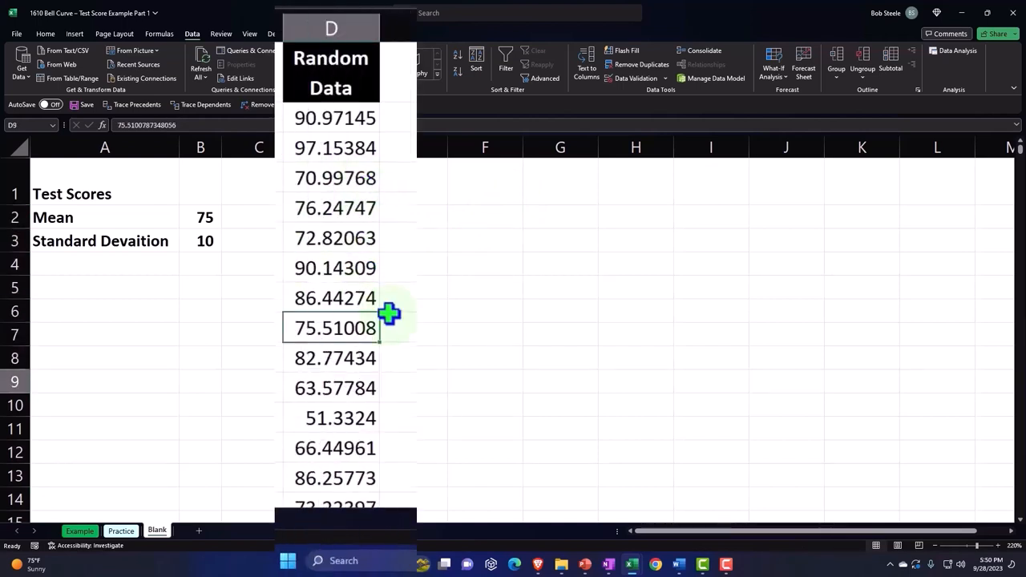
pyautogui.scroll(-3)
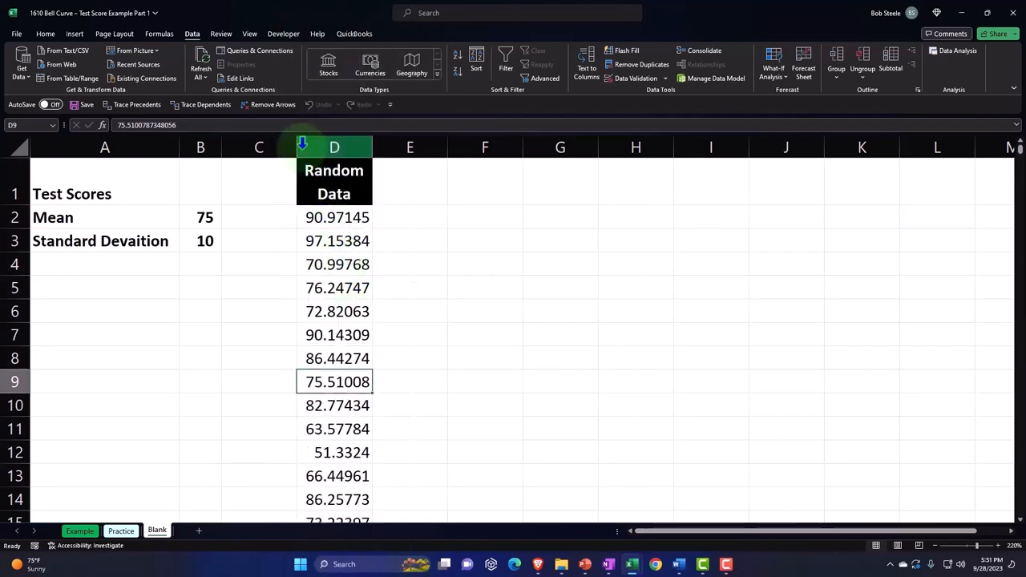
pyautogui.moveTo(302, 146); pyautogui.dragTo(250, 146)
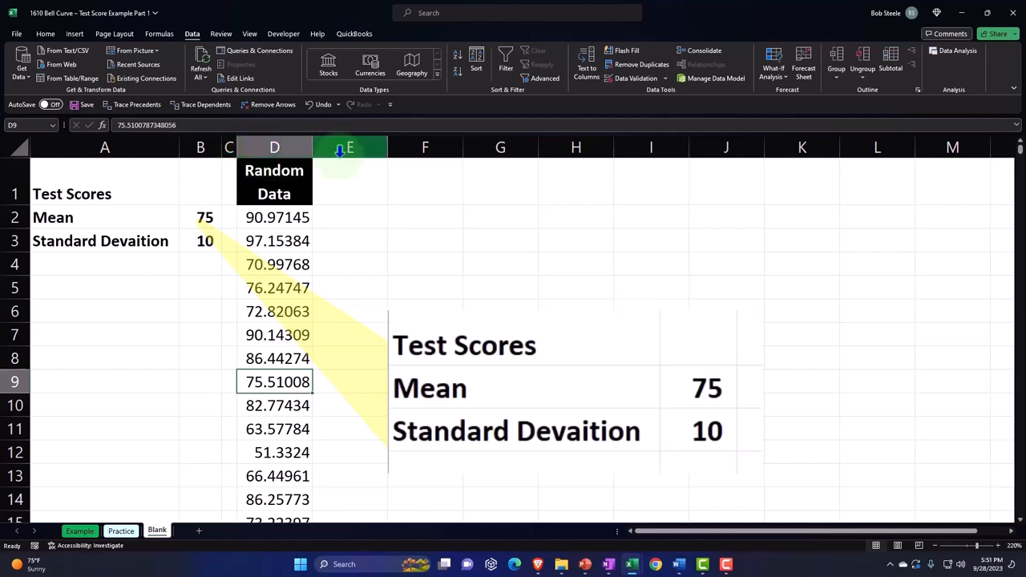
pyautogui.moveTo(389, 147)
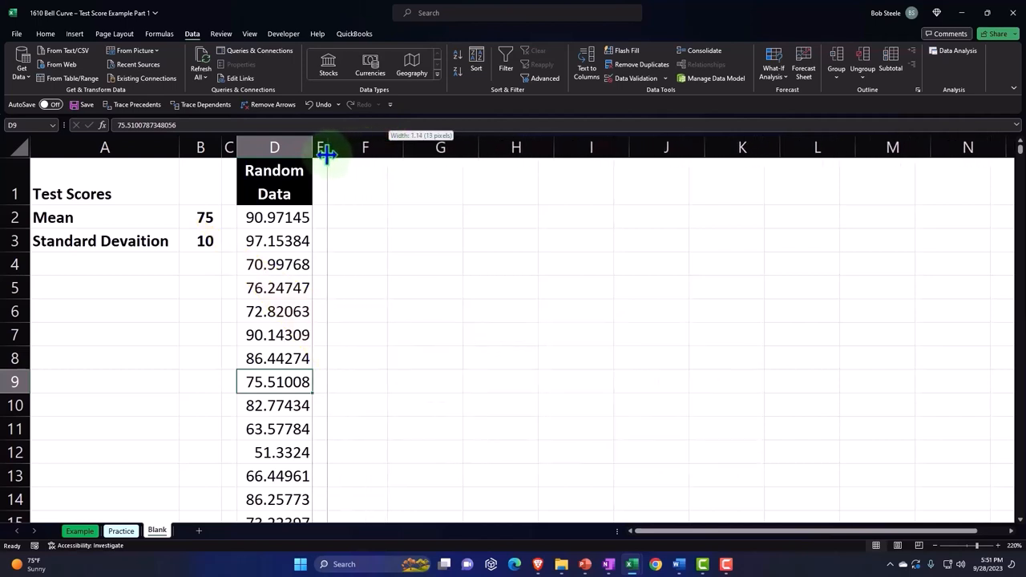
# Label F2 'Mean' and enter =AVERAGE(D2:D1001) in G2, displaying two decimals.
pyautogui.click(361, 217)
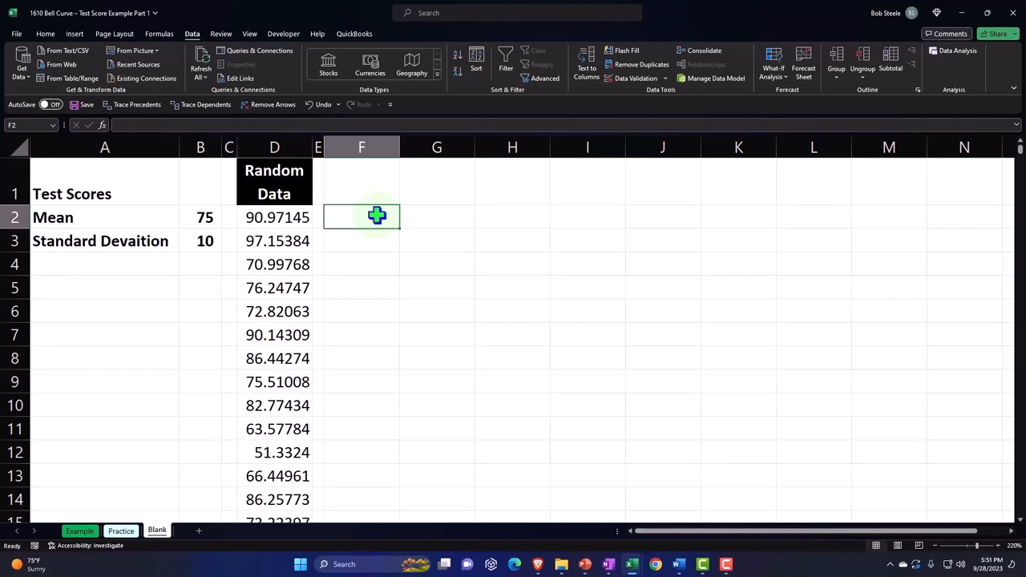
pyautogui.write('Mean')
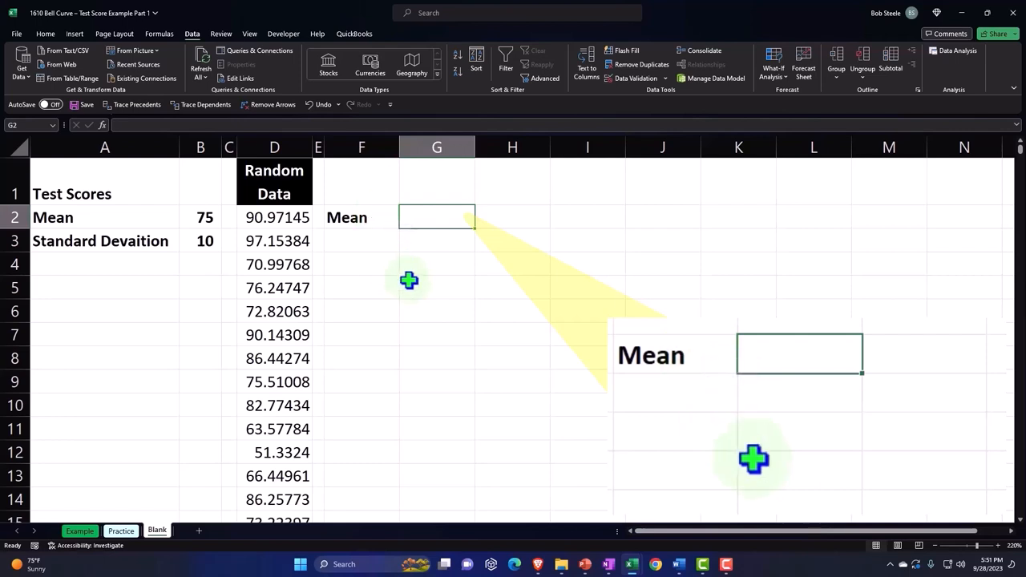
pyautogui.write('=aver')
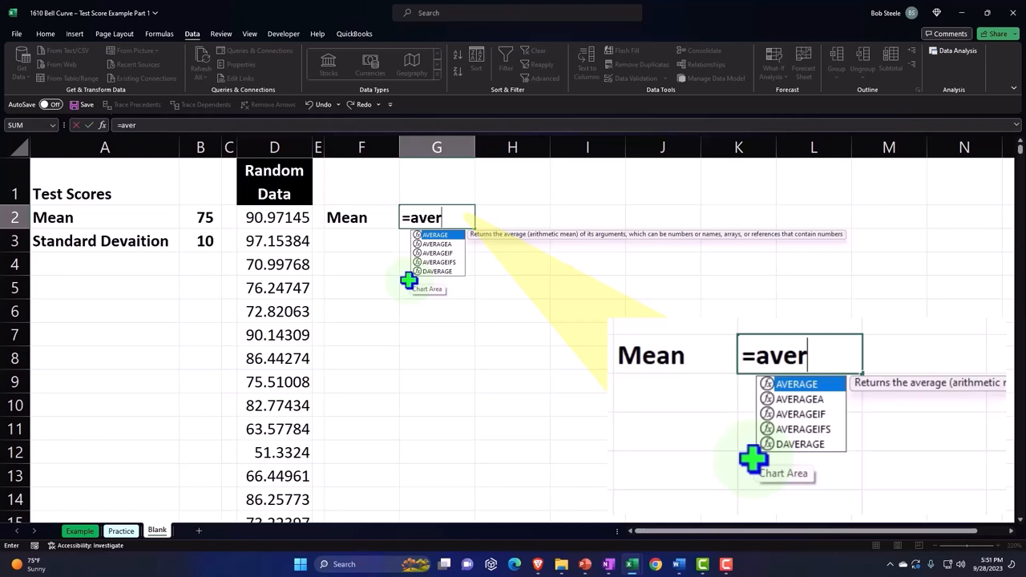
pyautogui.write('AVERAGE(')
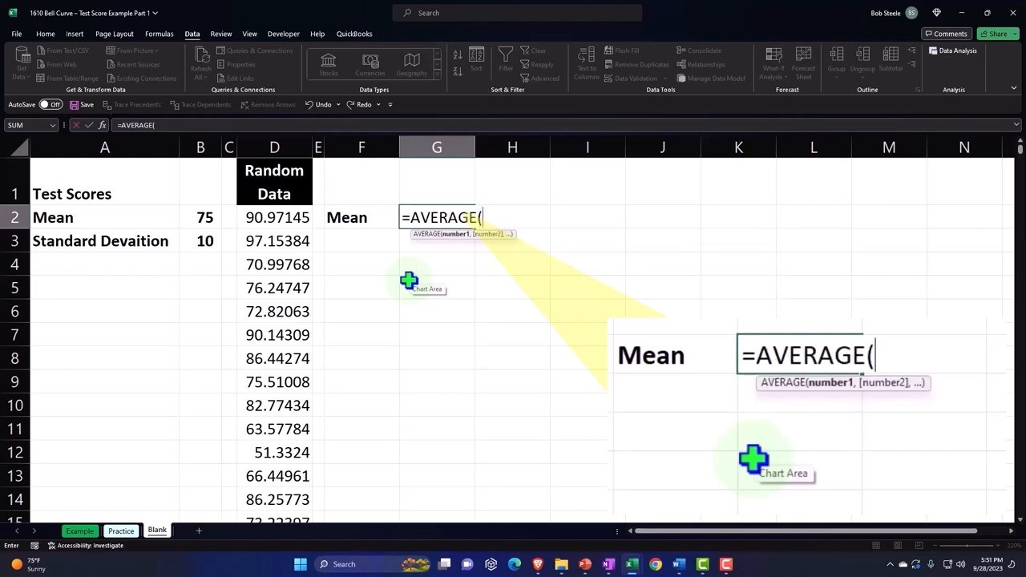
pyautogui.click(274, 217)
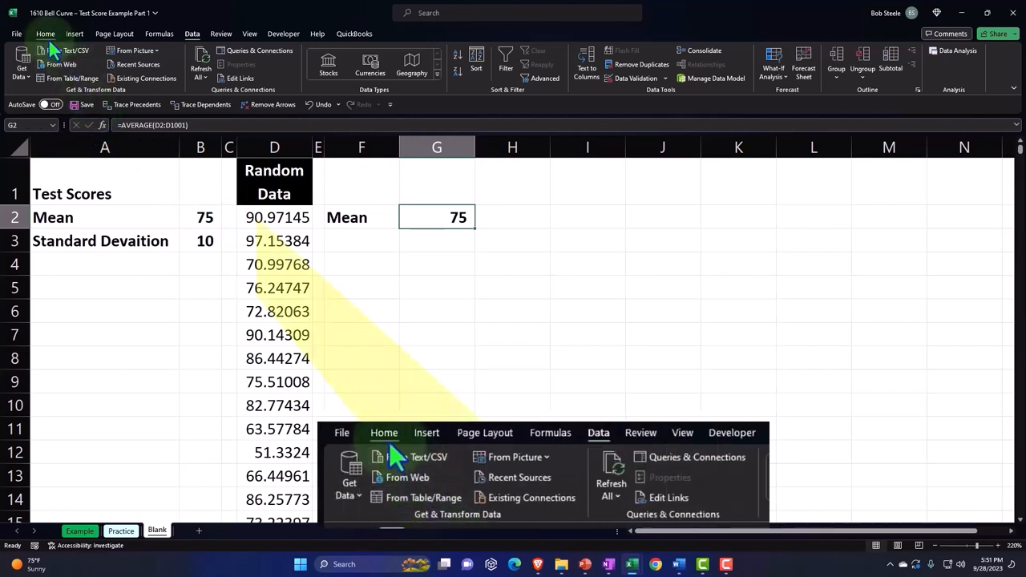
pyautogui.click(44, 33)
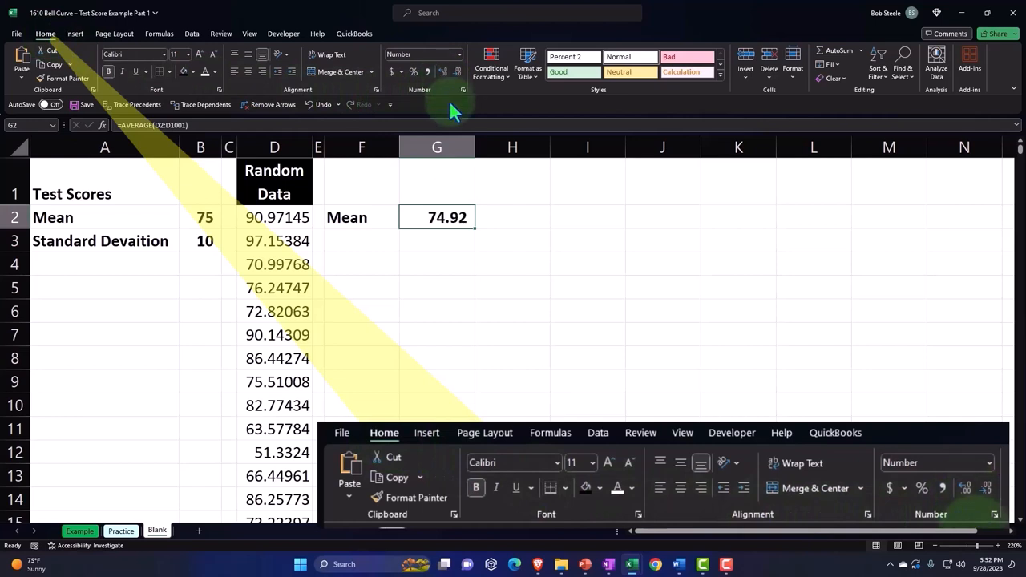
pyautogui.moveTo(452, 108)
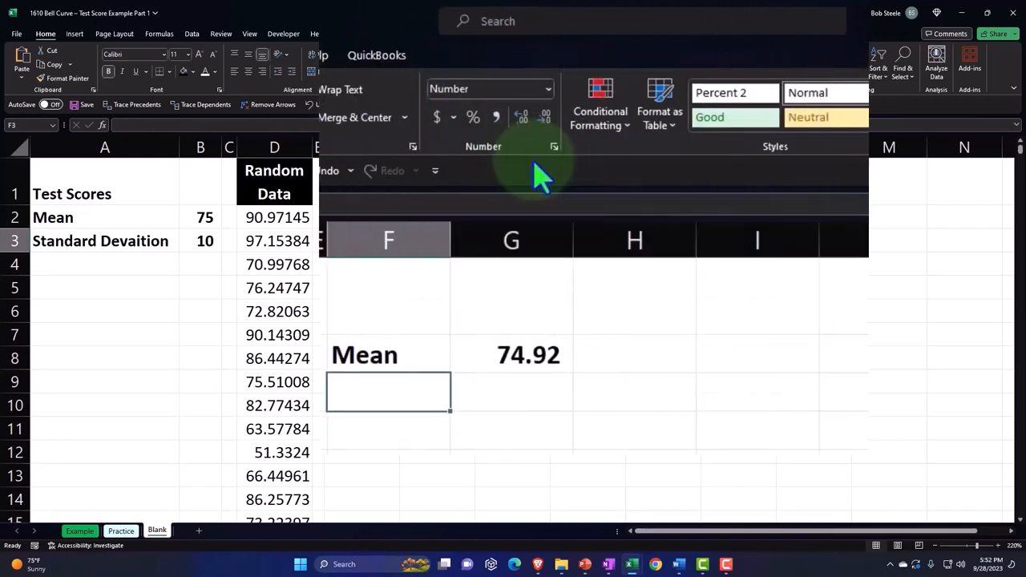
# Type 'Standerd Deviation' in F3 and start the =STDEV.P(D2:D1001) formula in G3.
pyautogui.write('S')
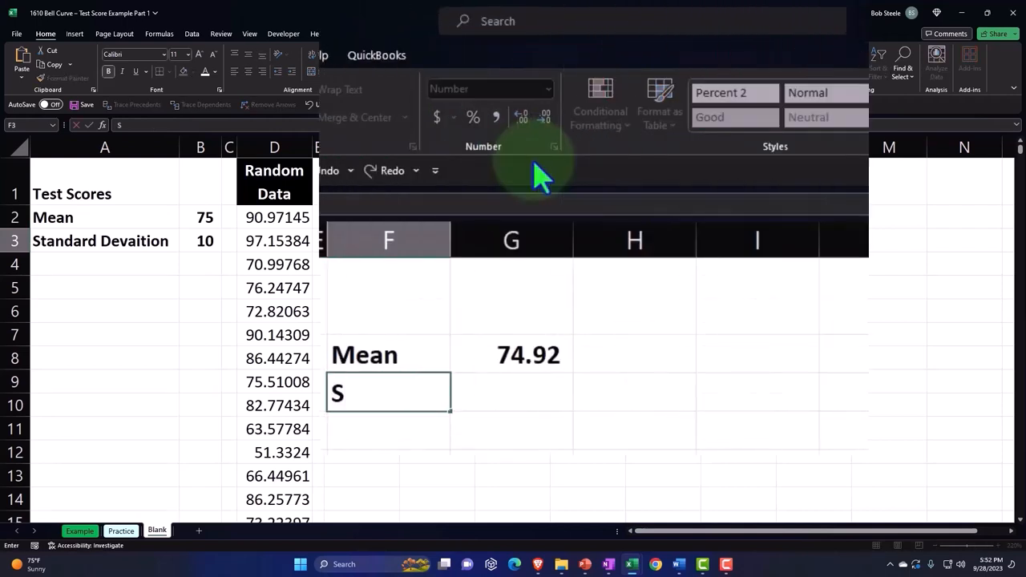
pyautogui.write('tan')
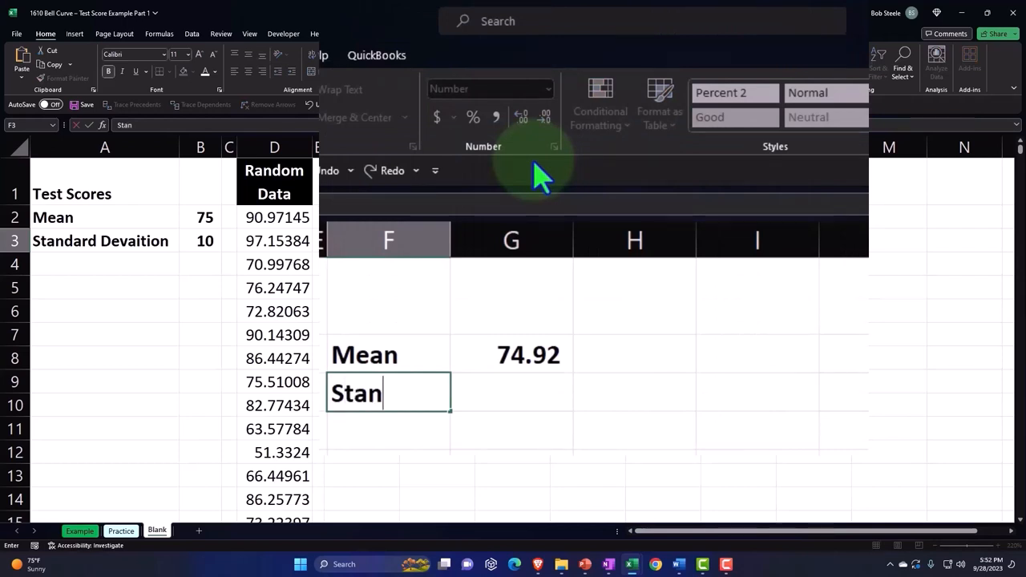
pyautogui.write('derd Deviation')
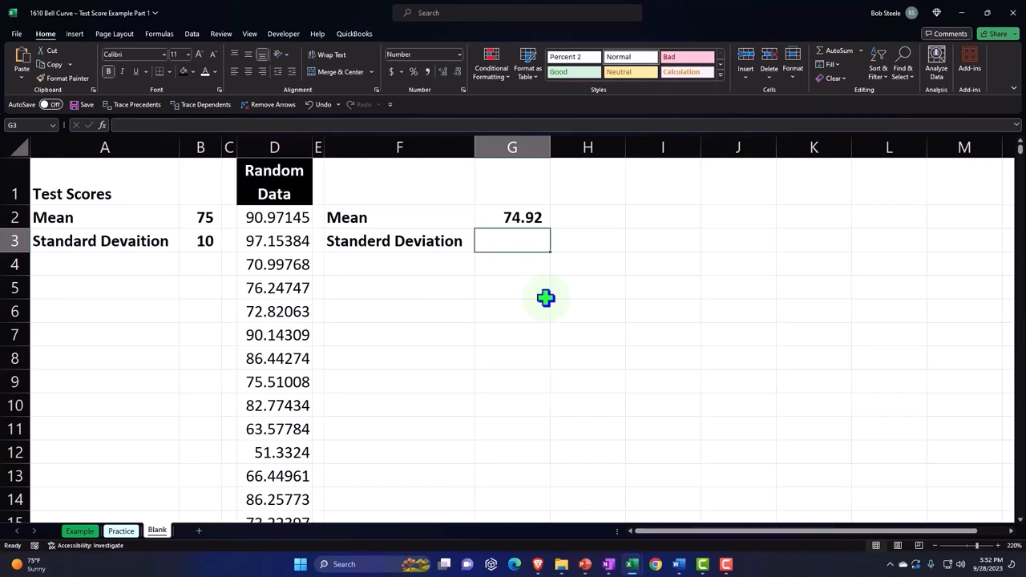
pyautogui.write('=s')
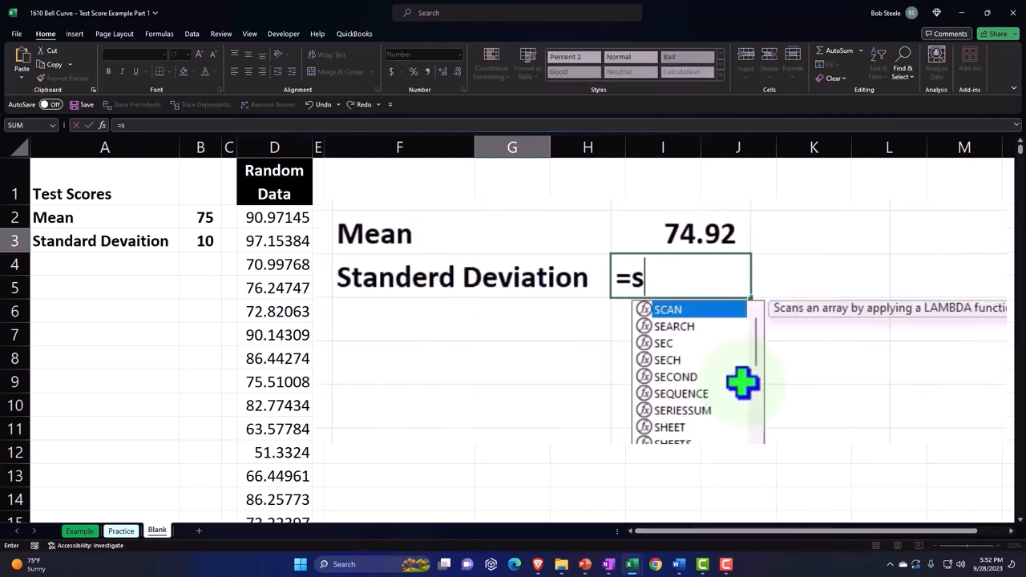
pyautogui.write('t')
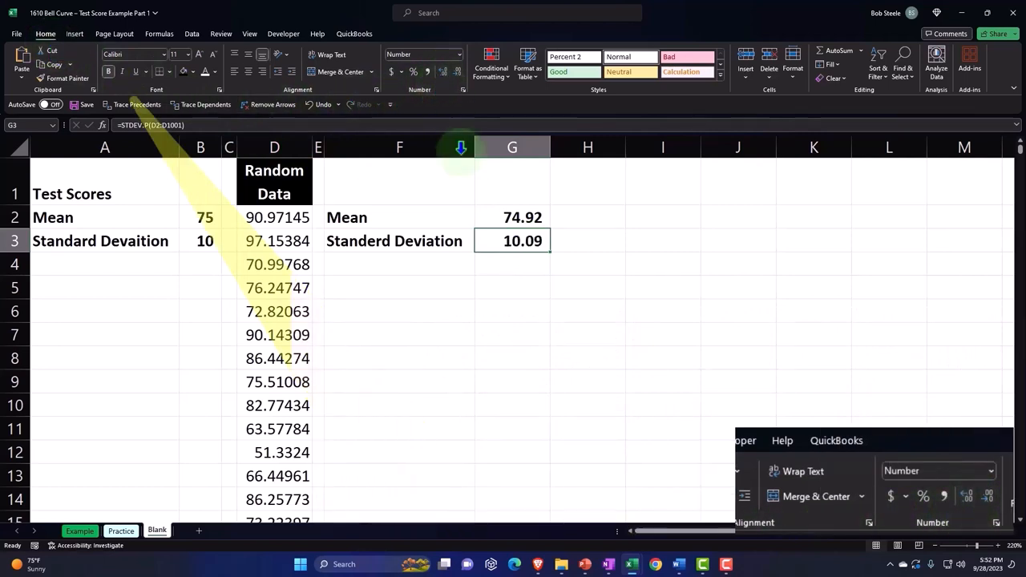
# Label F4 'Median' and begin a =MEDIAN formula for the scores in G4.
pyautogui.click(399, 265)
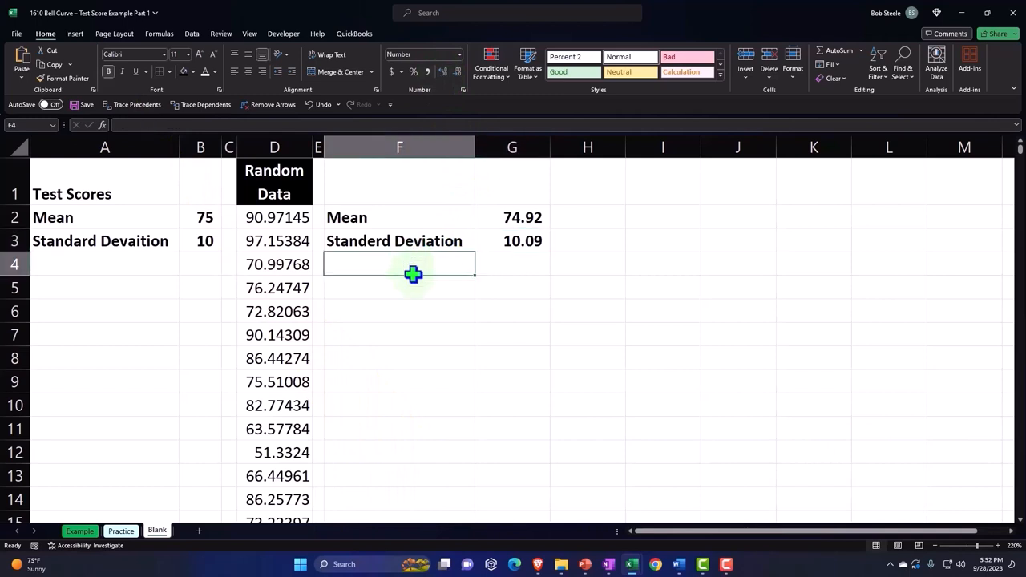
pyautogui.write('Median')
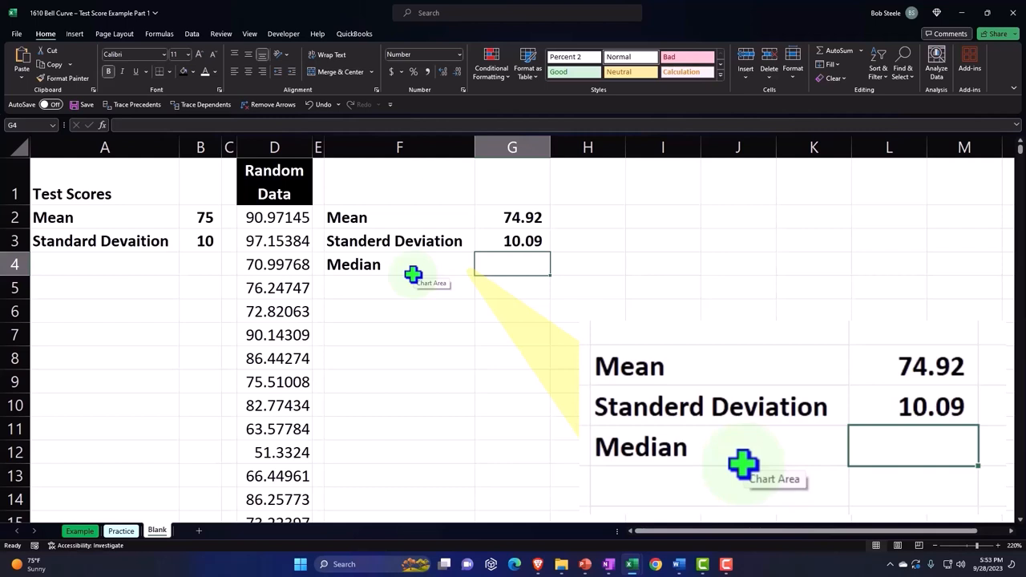
pyautogui.write('=')
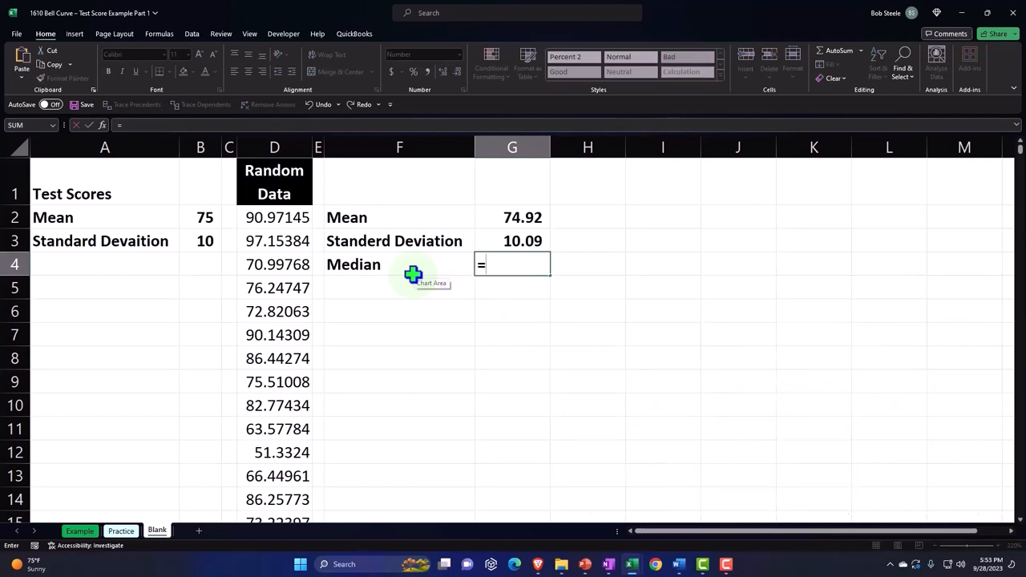
pyautogui.write('=med')
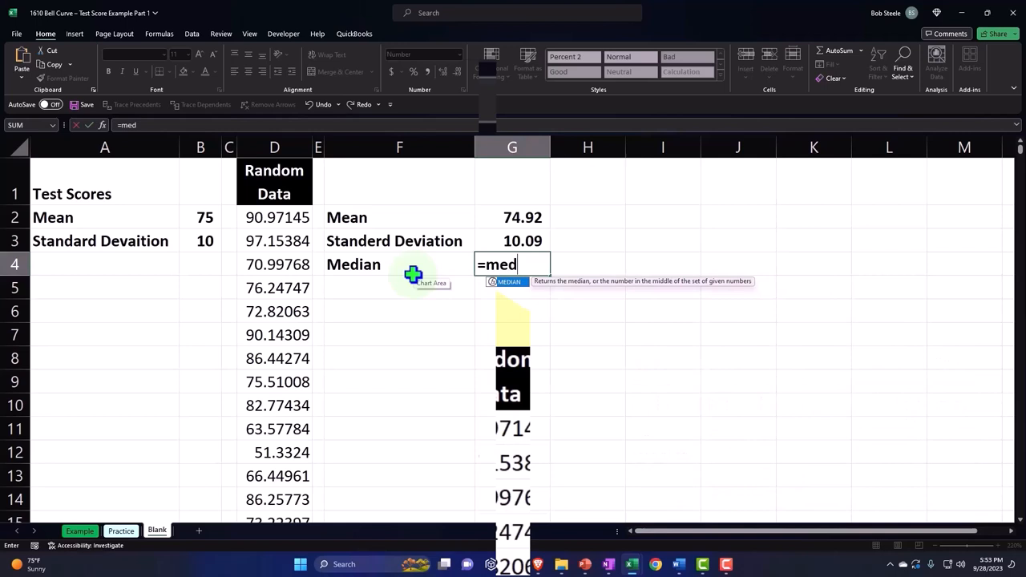